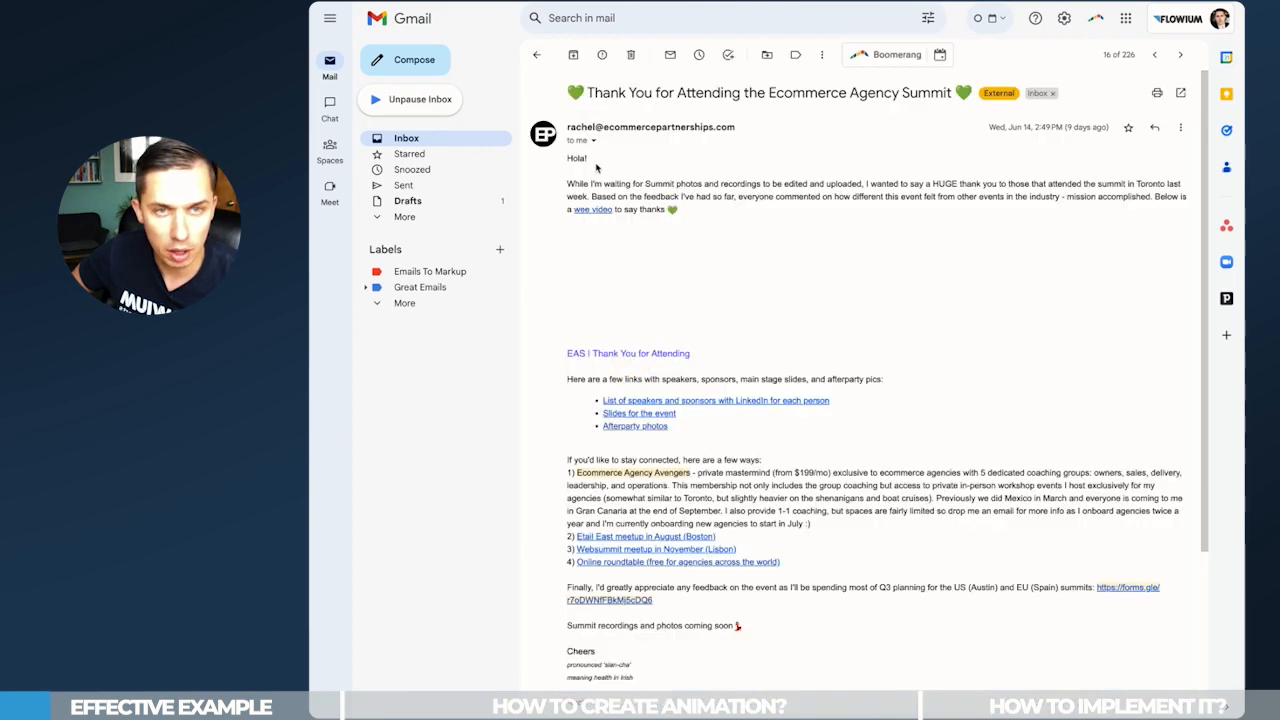
Move to the Polish Pops email and search the mail for 'jot' and 'coffee'
click(1178, 54)
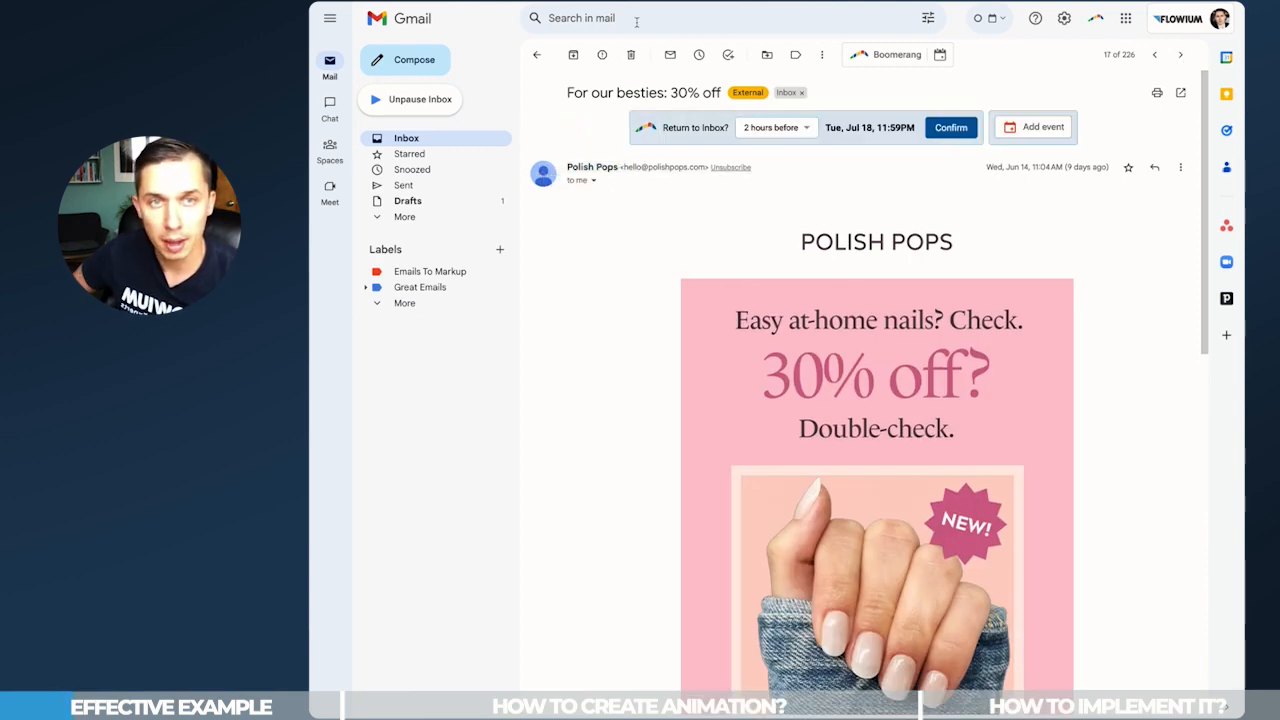
text(jot)
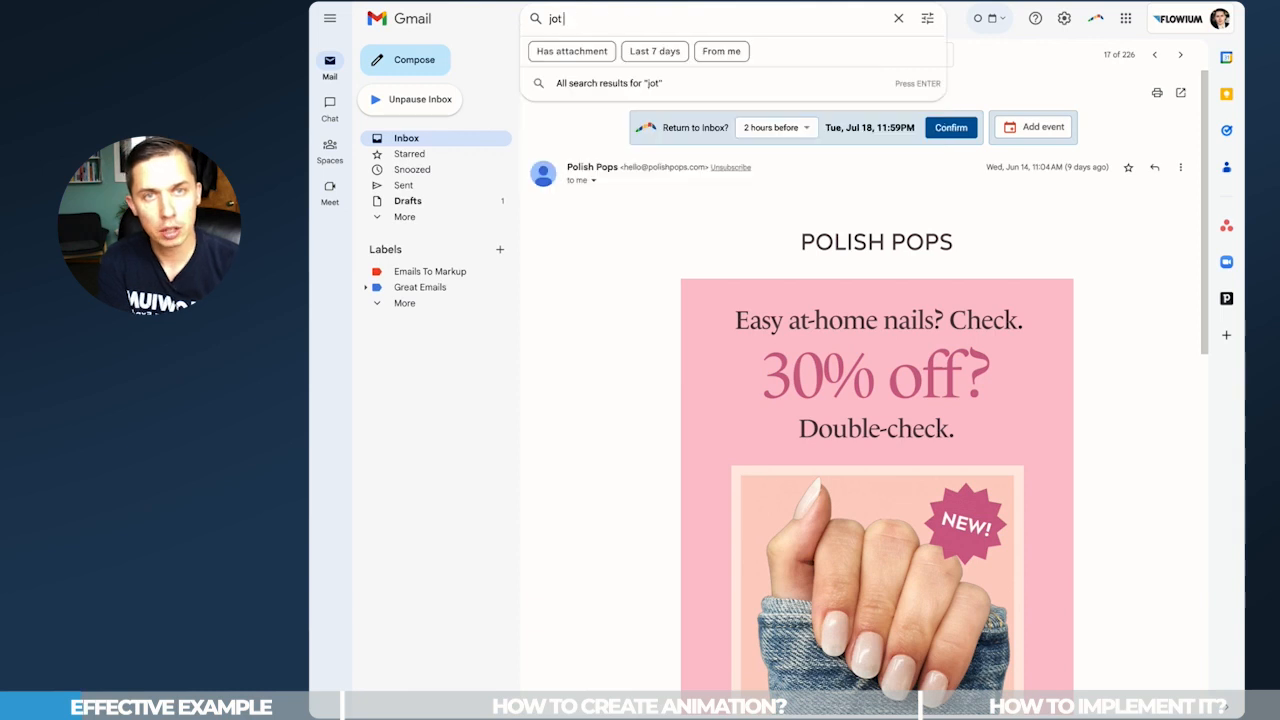
text(coffee)
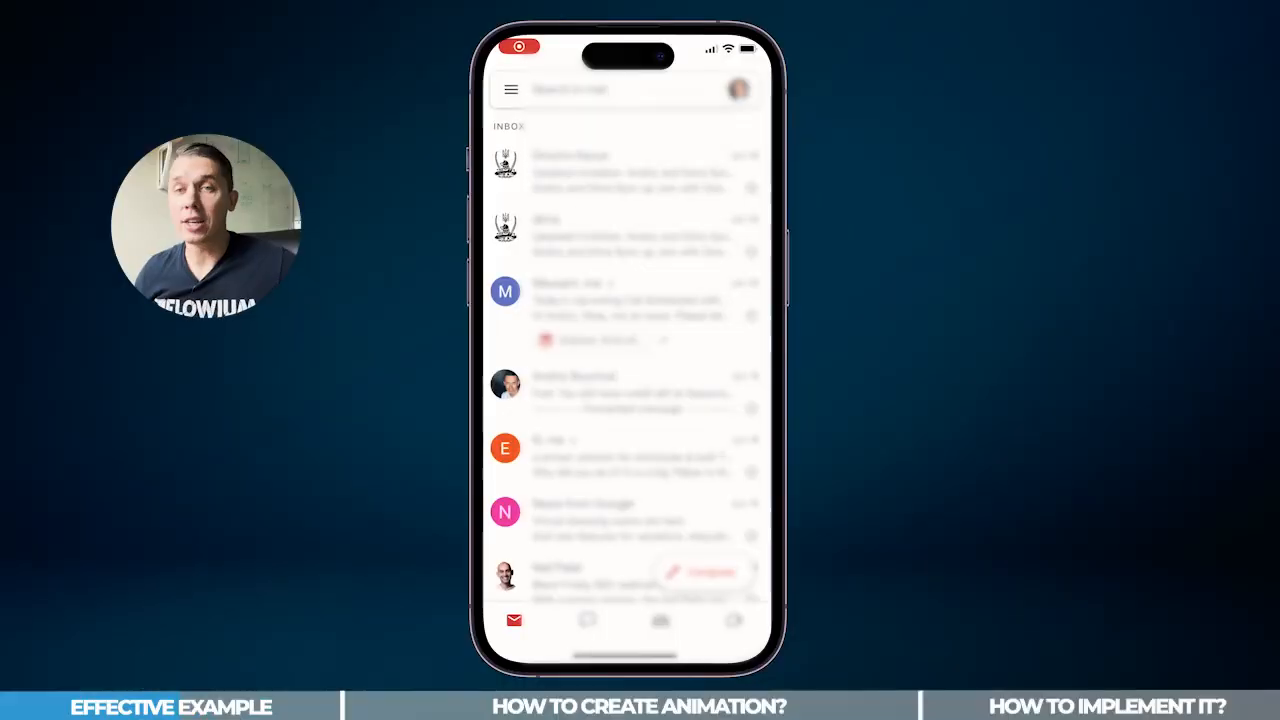
Rerun the recent mail search for 'jot' and browse the matching Jot promotional emails
scroll(down, 3)
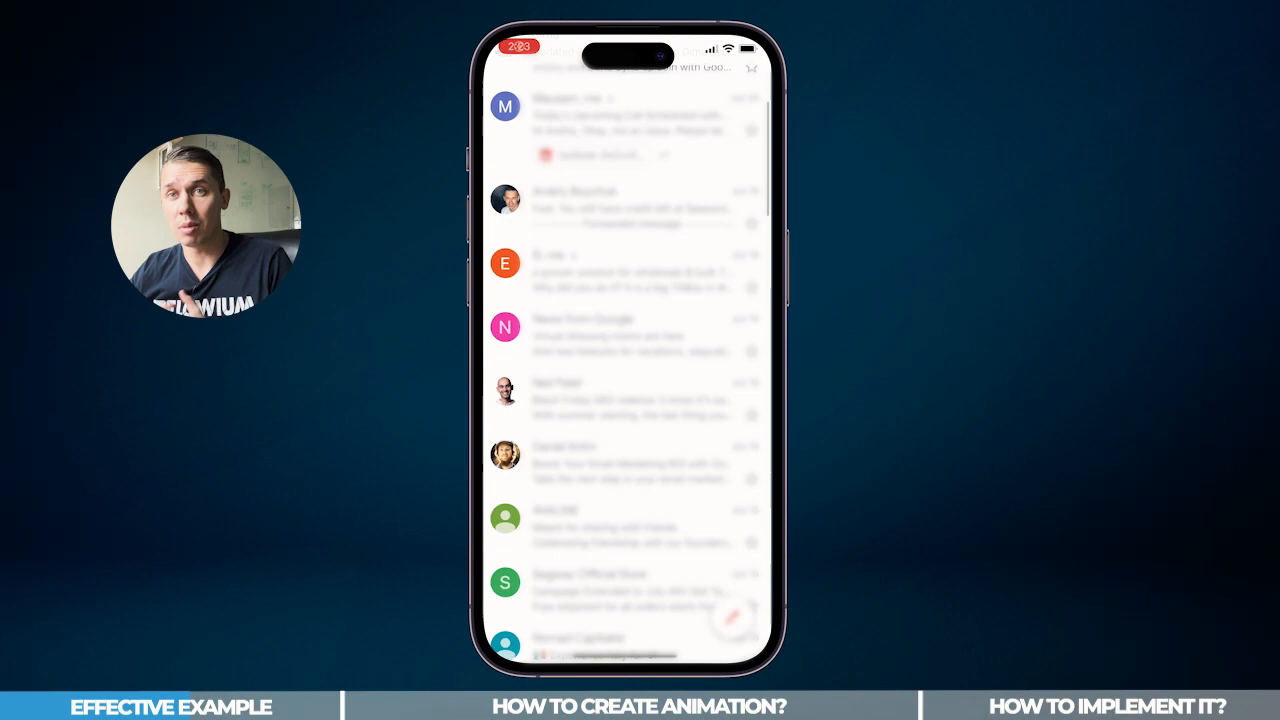
scroll(down, 3)
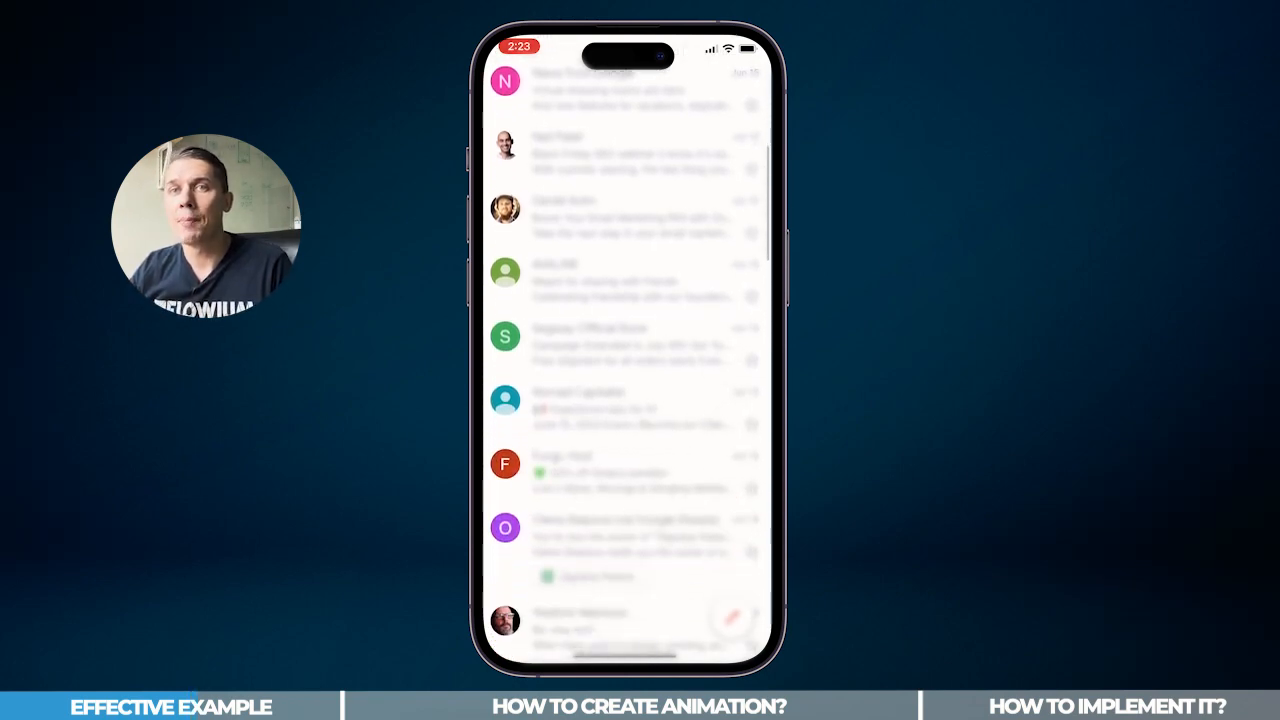
scroll(down, 3)
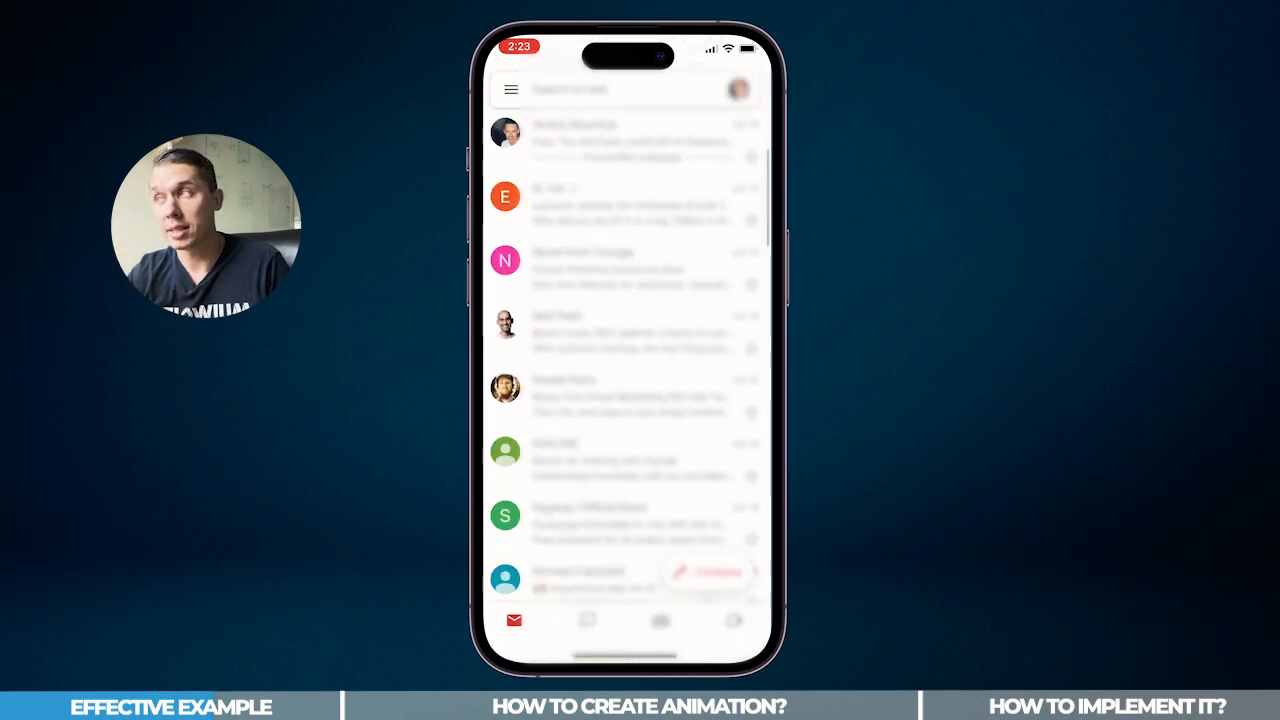
click(600, 90)
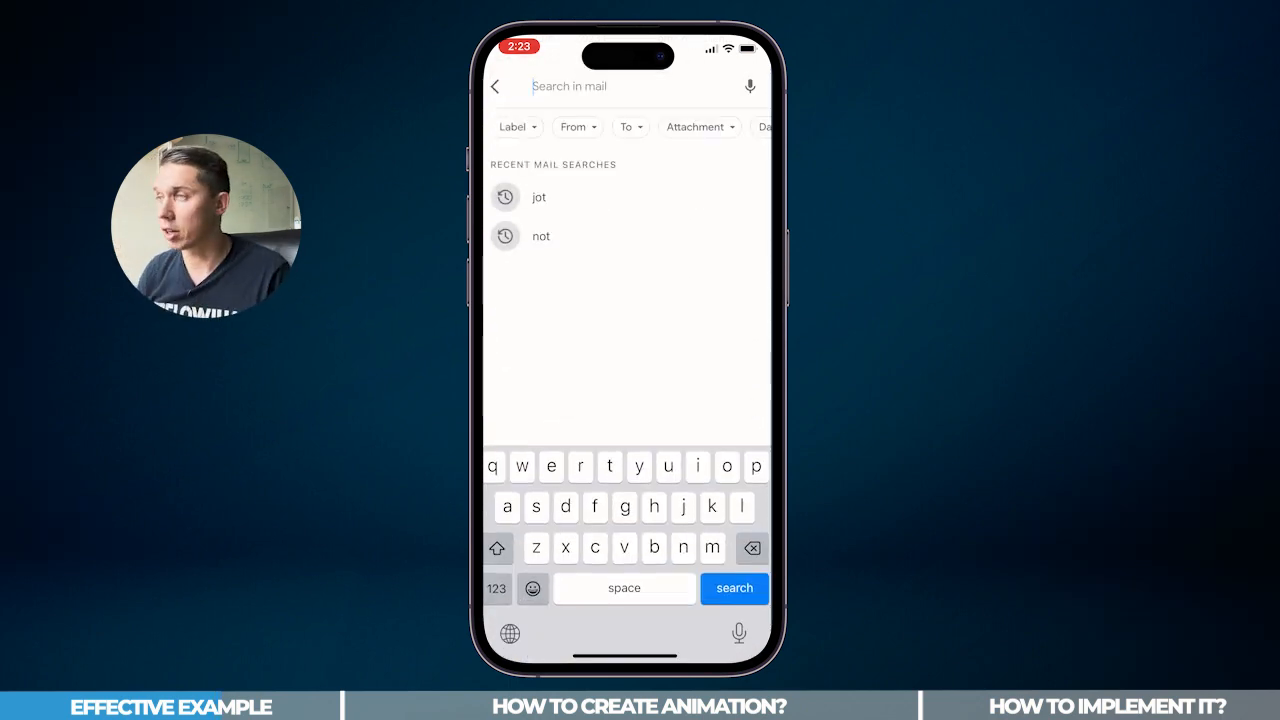
click(538, 196)
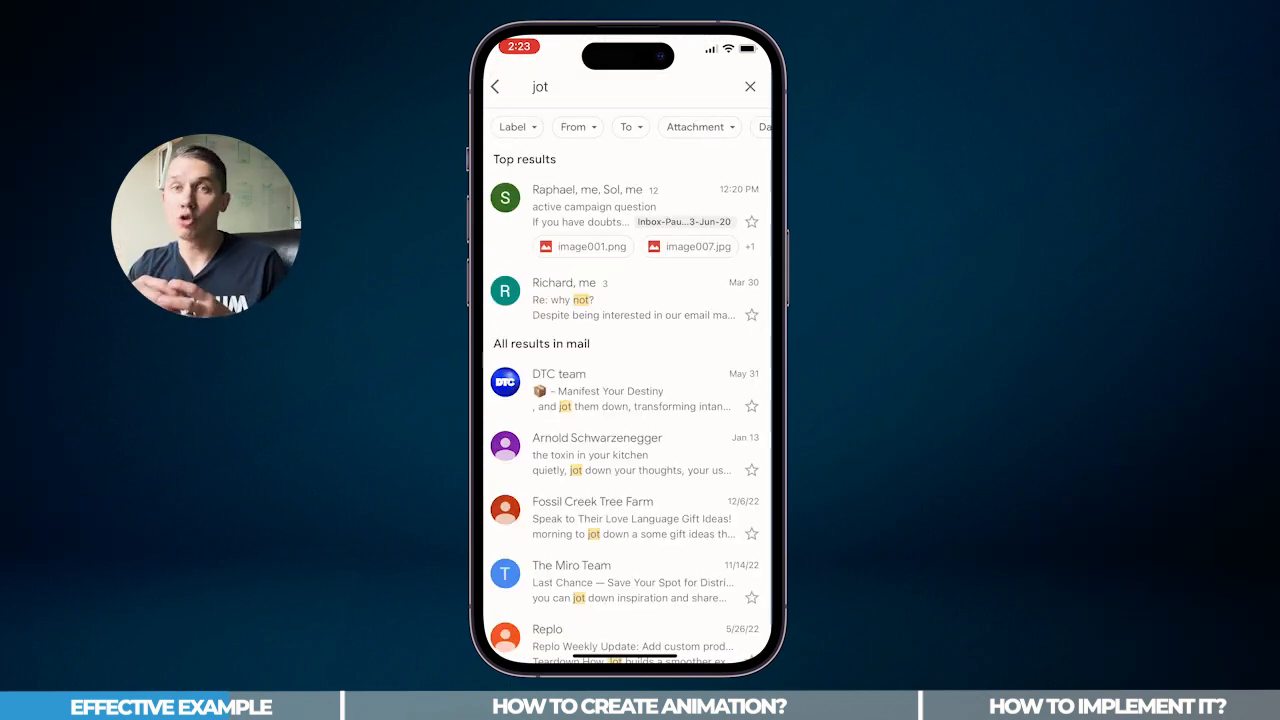
scroll(down, 3)
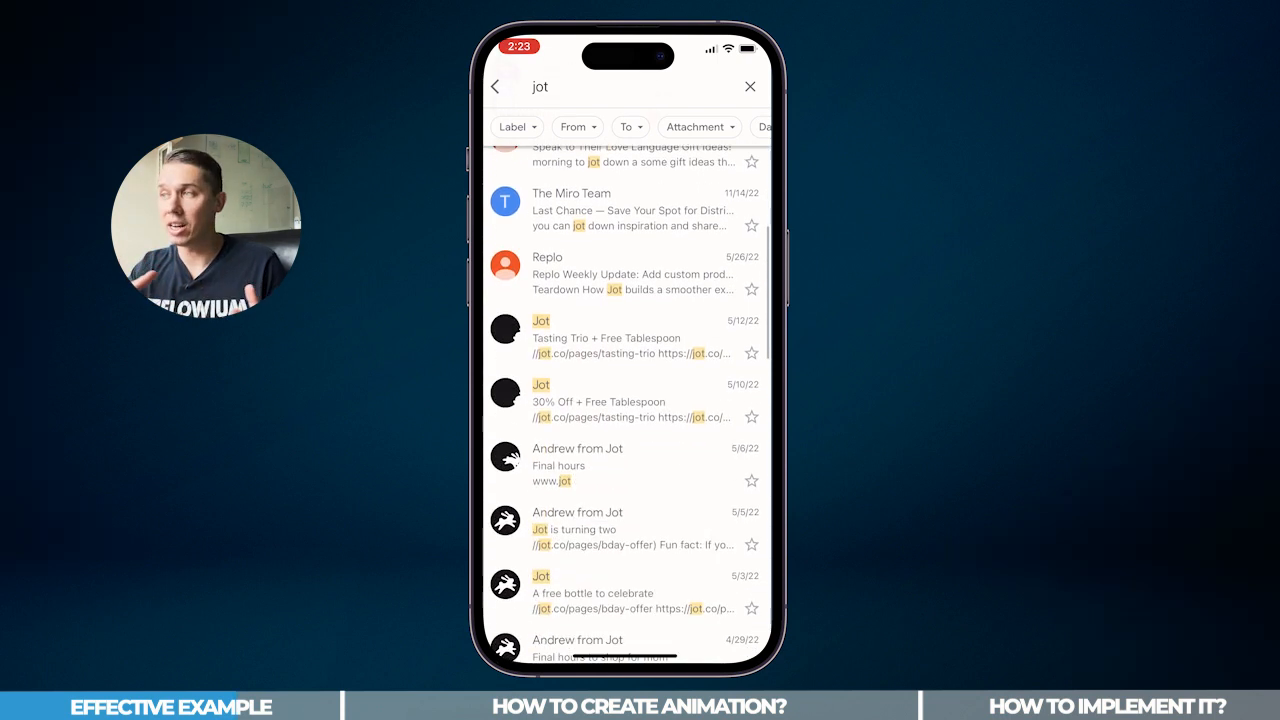
scroll(down, 3)
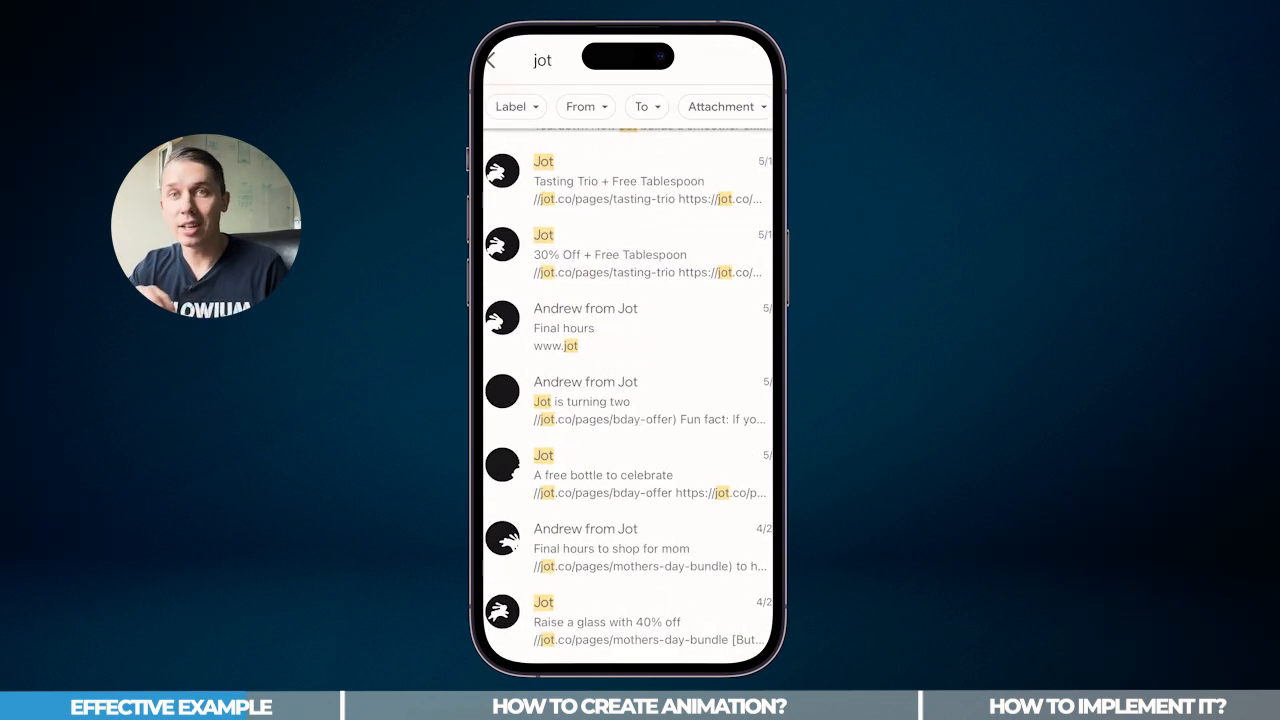
scroll(down, 3)
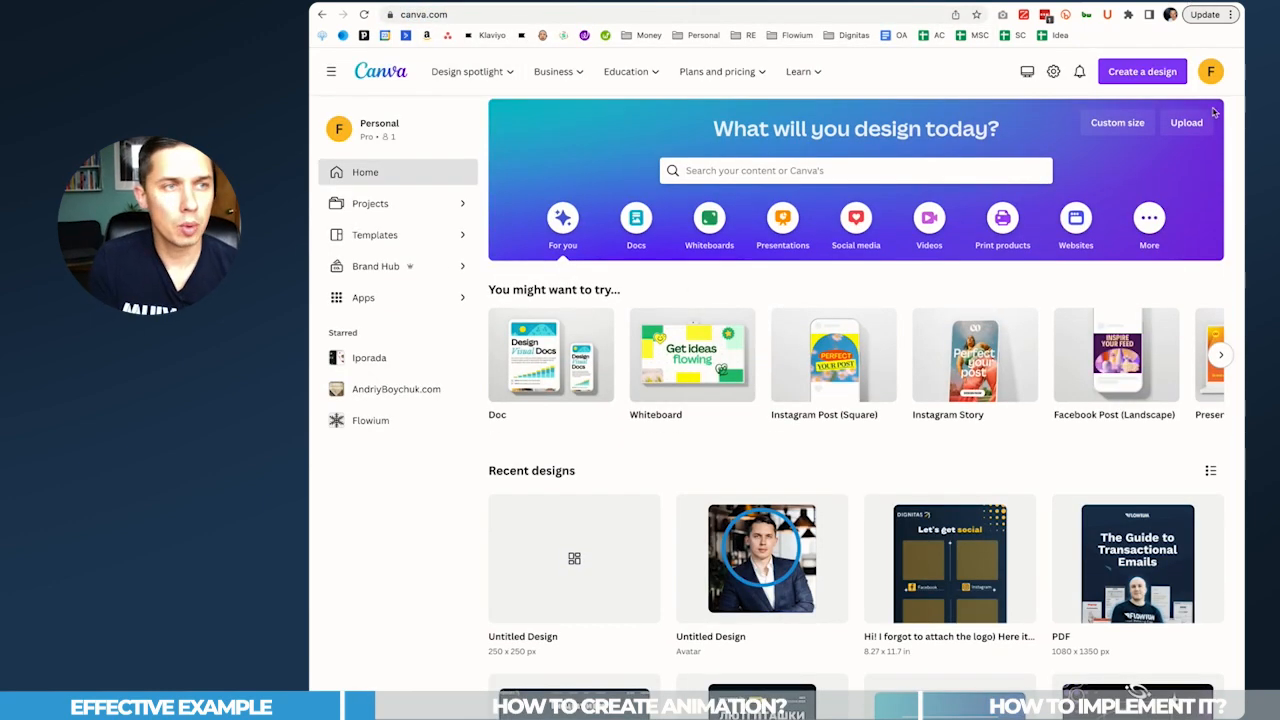
Create a custom design sized 250 × 250 px
click(1116, 122)
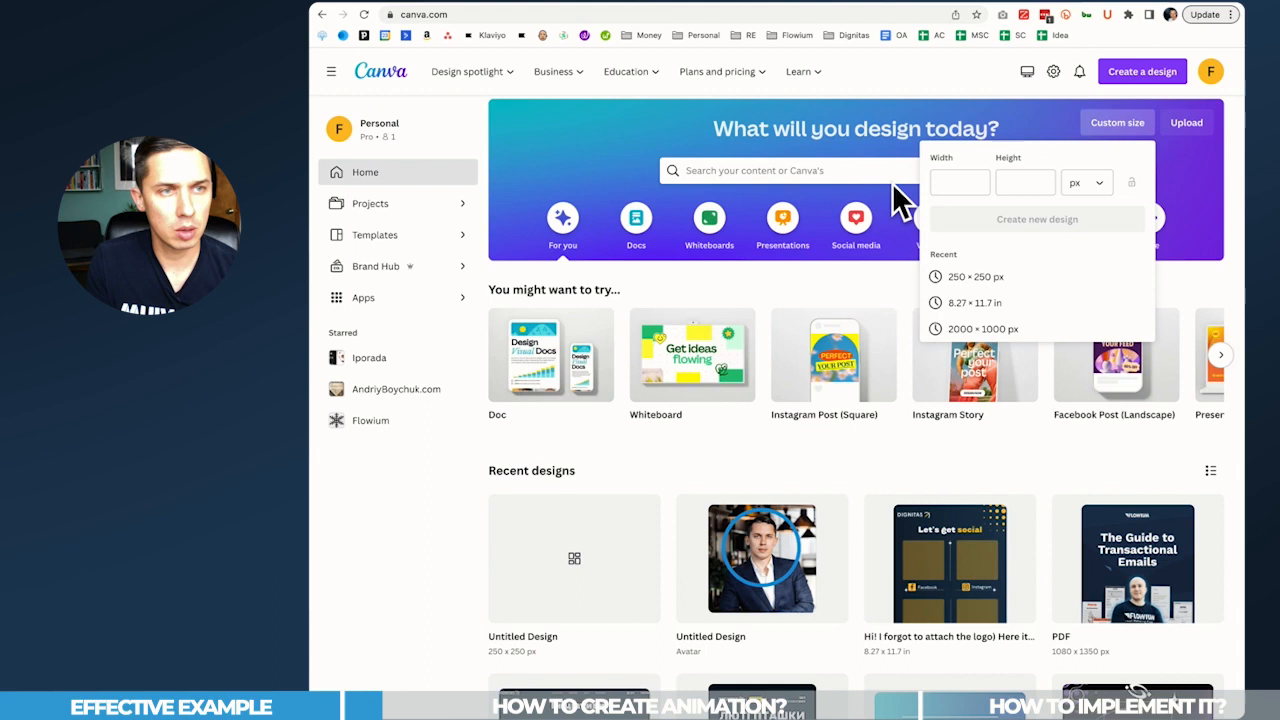
click(960, 182)
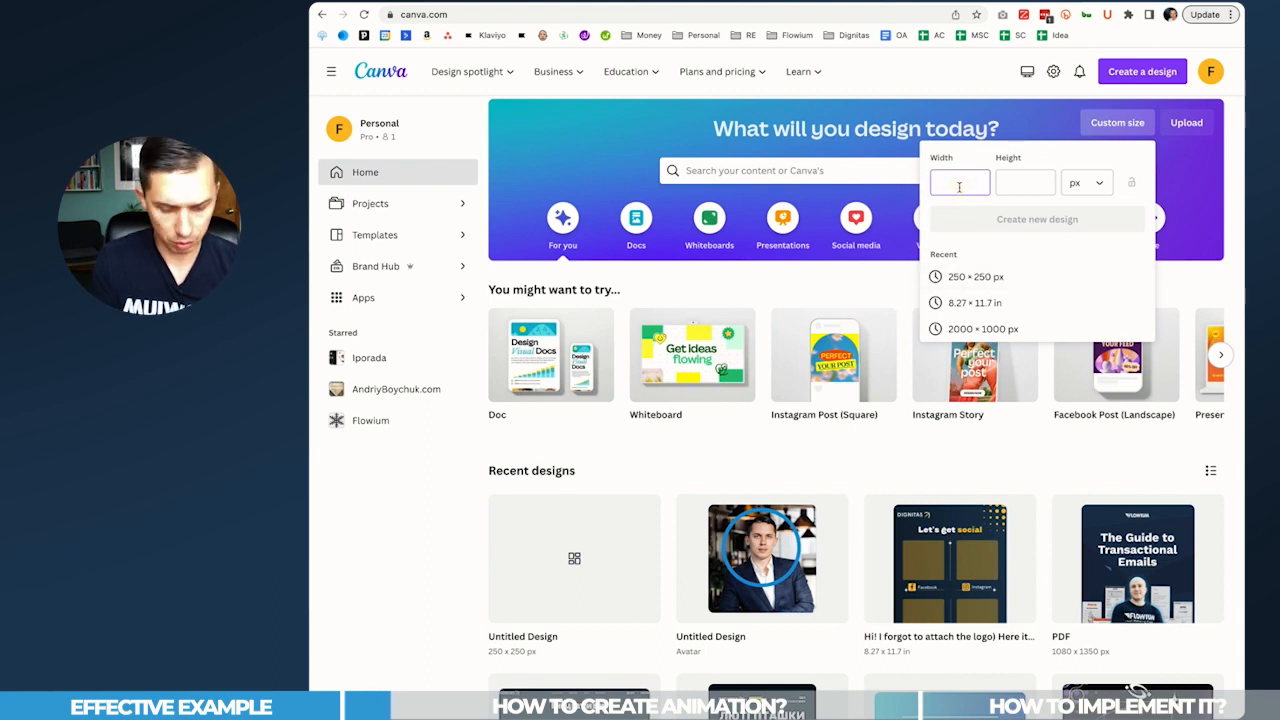
text(250)
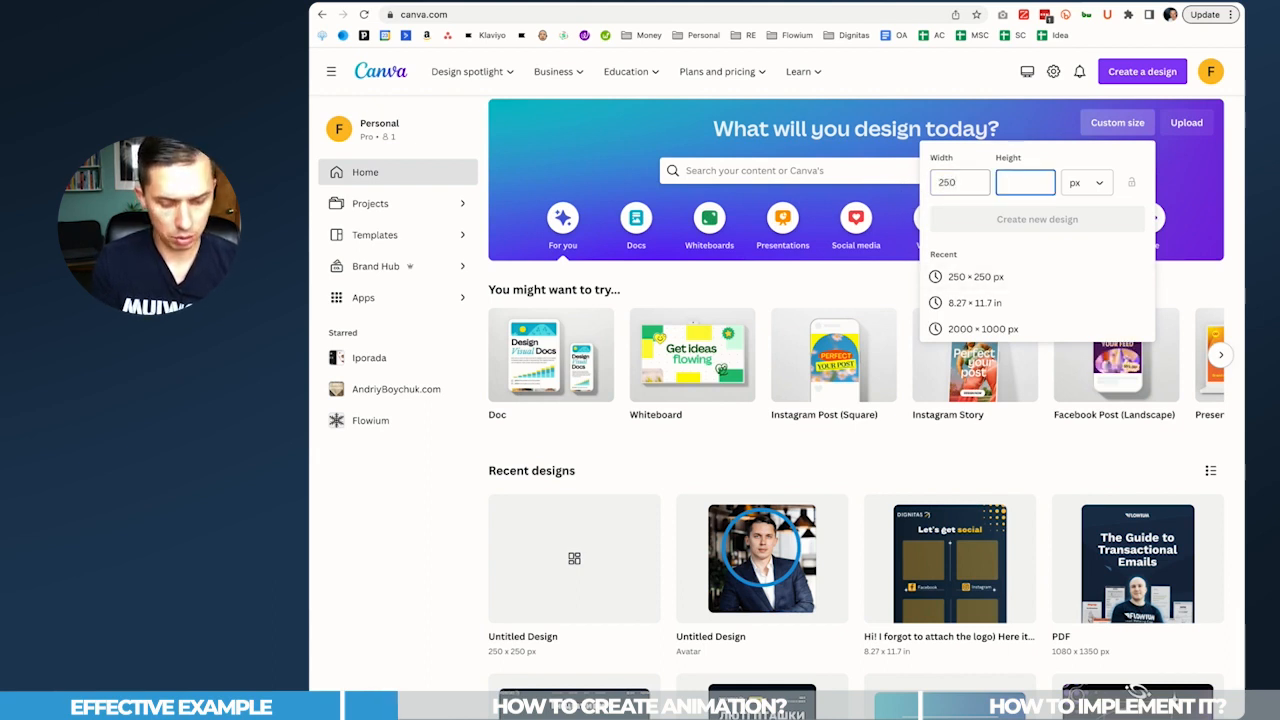
click(1036, 218)
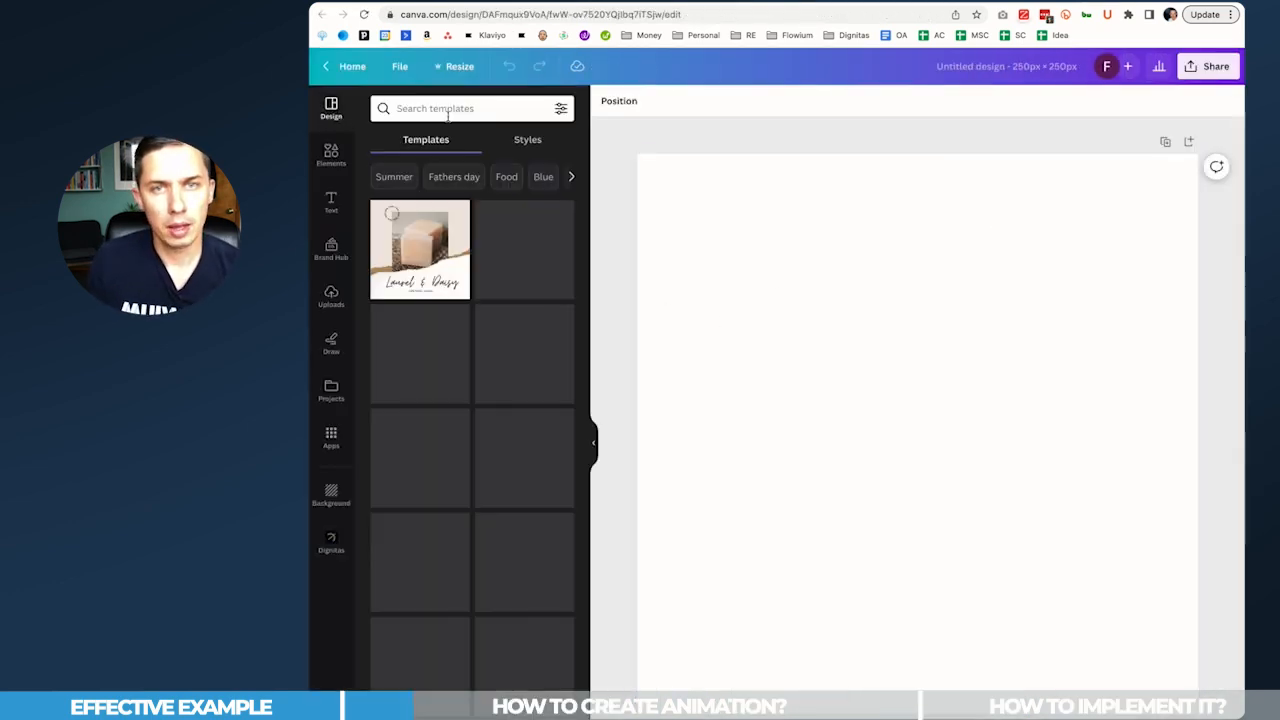
Search the templates for 'profile' and browse the profile-picture results
text(profile)
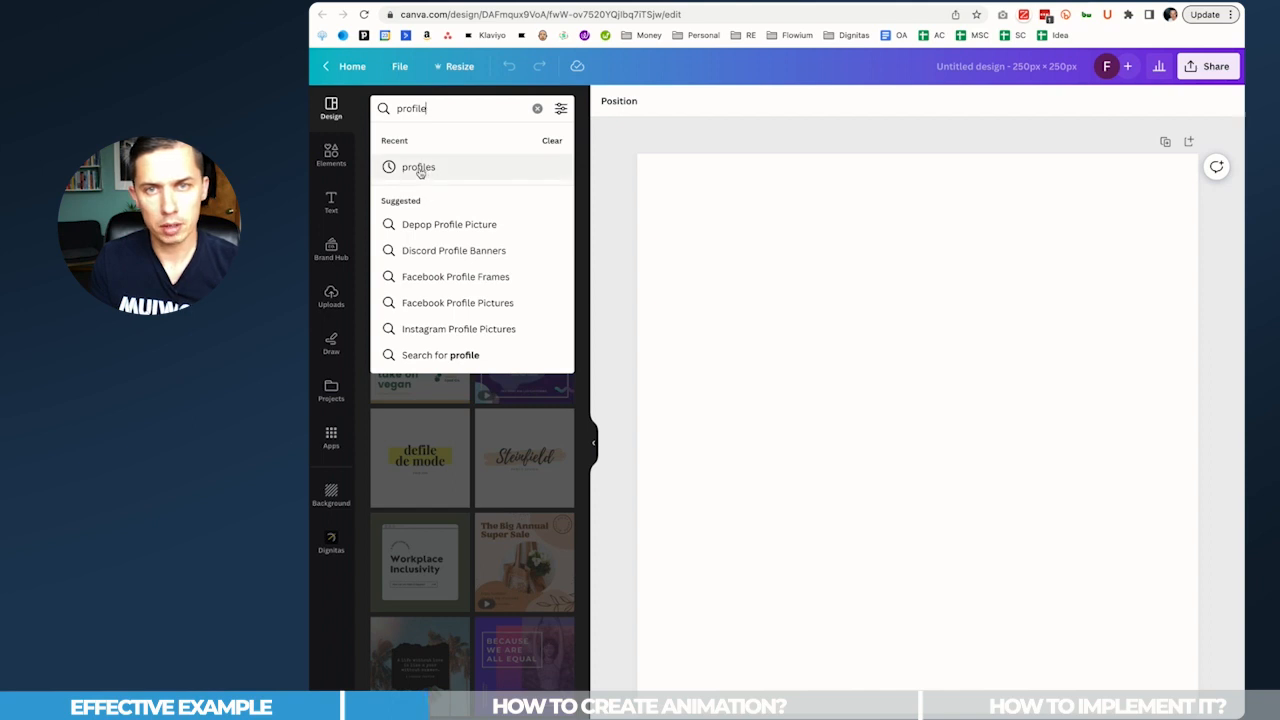
click(418, 168)
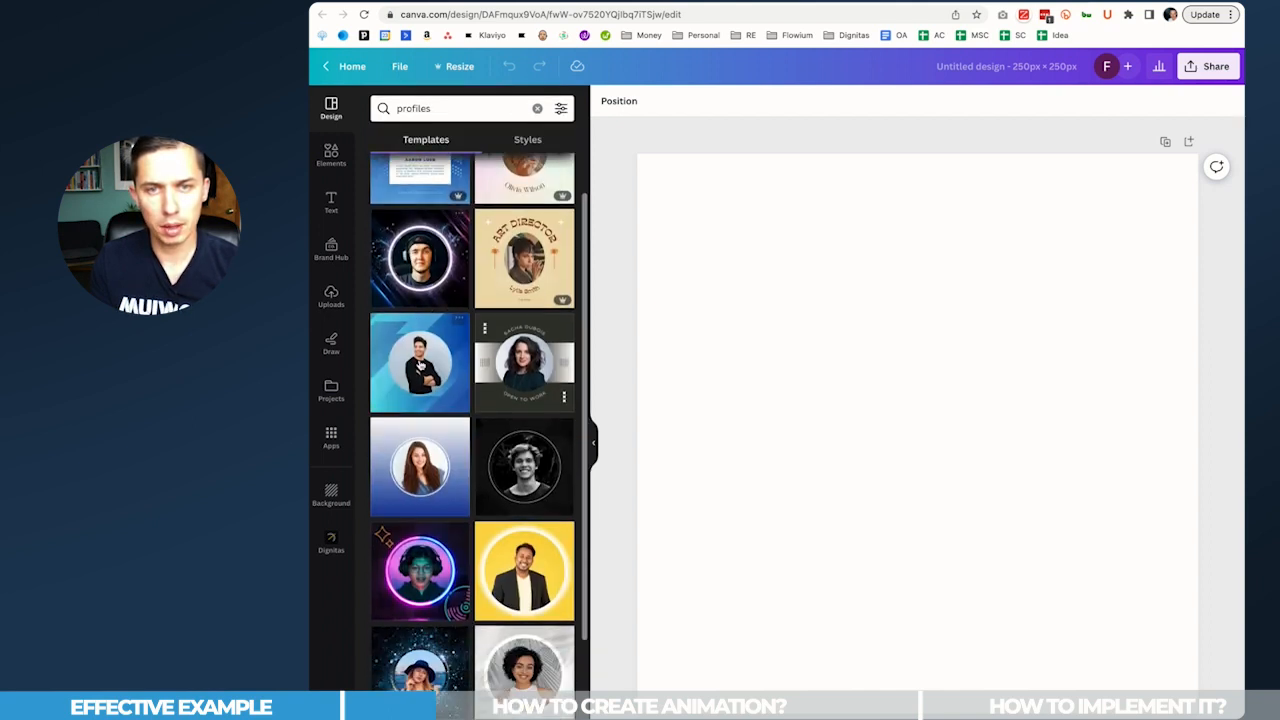
scroll(down, 3)
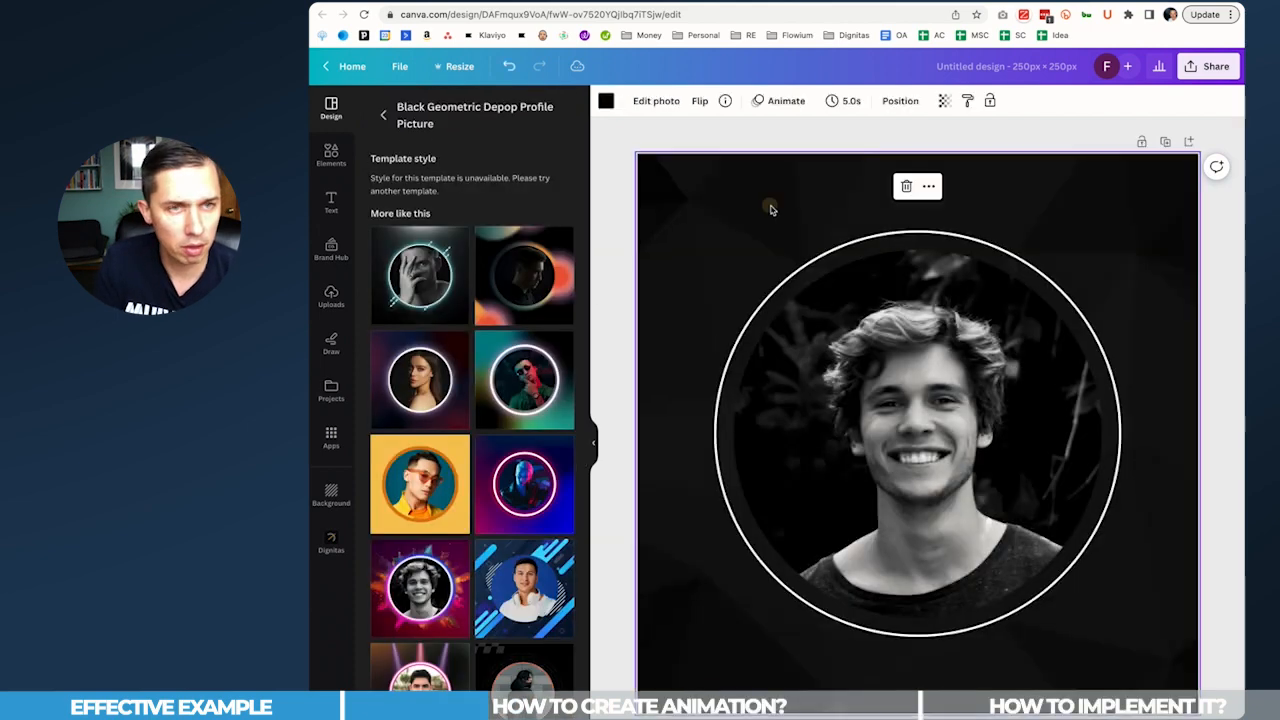
mouse_move(610, 132)
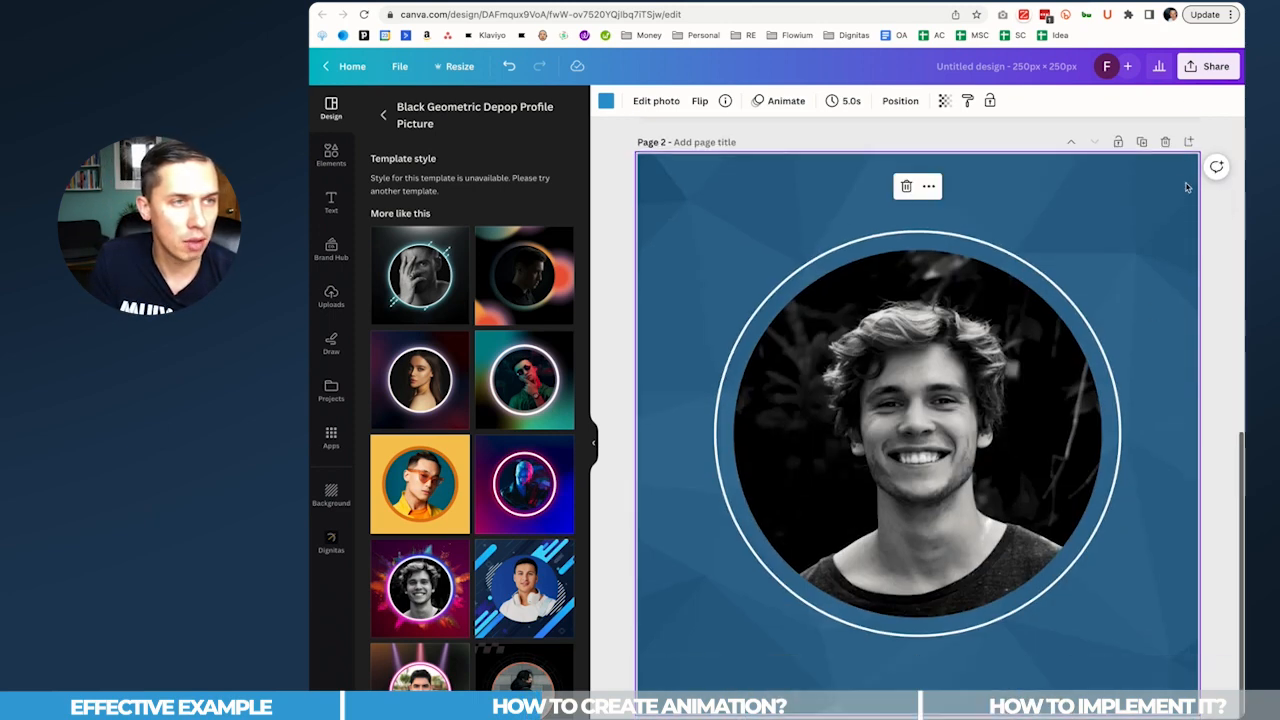
Duplicate the blue circular profile-picture page into a third page
click(1144, 140)
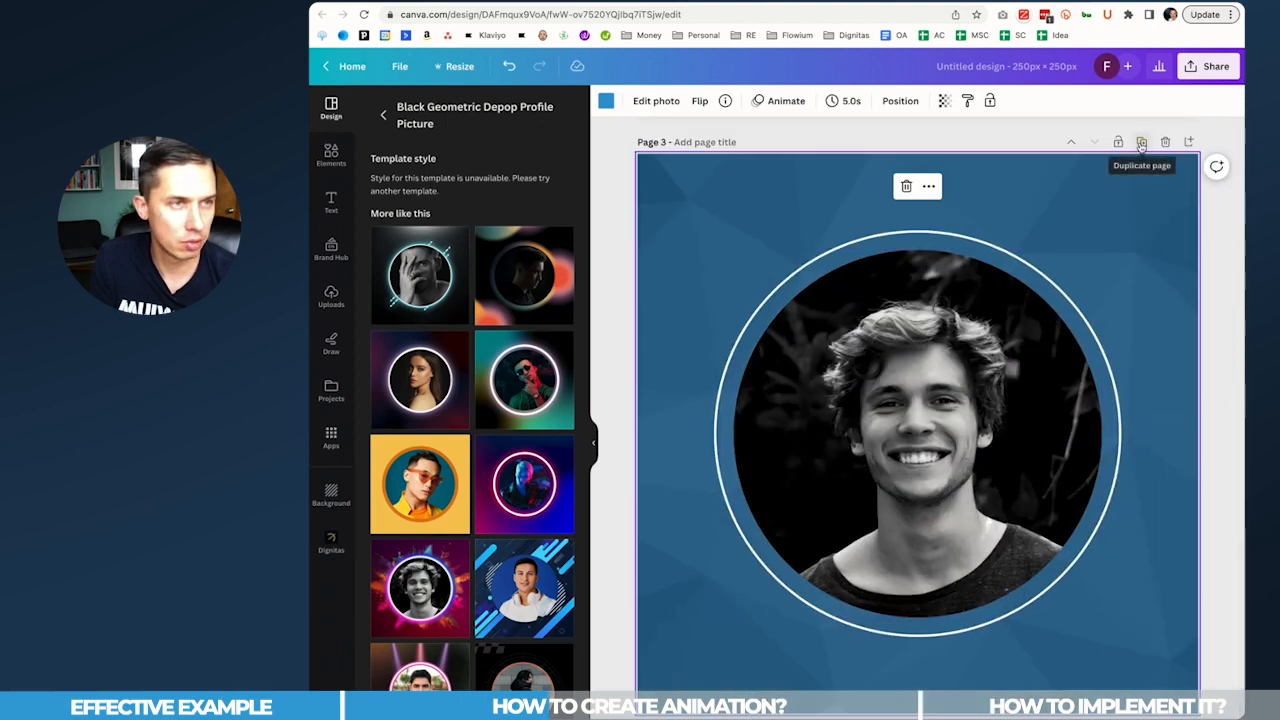
scroll(down, 3)
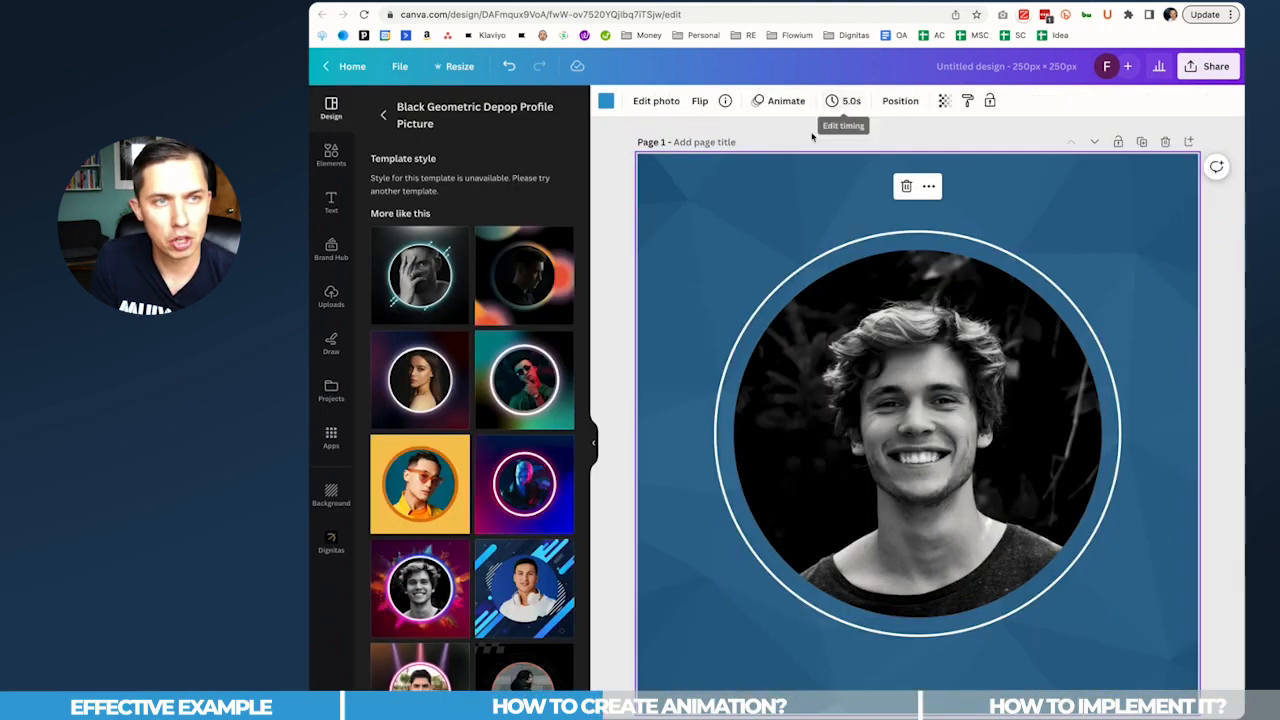
Set the page display timing to 0.3 seconds
click(844, 100)
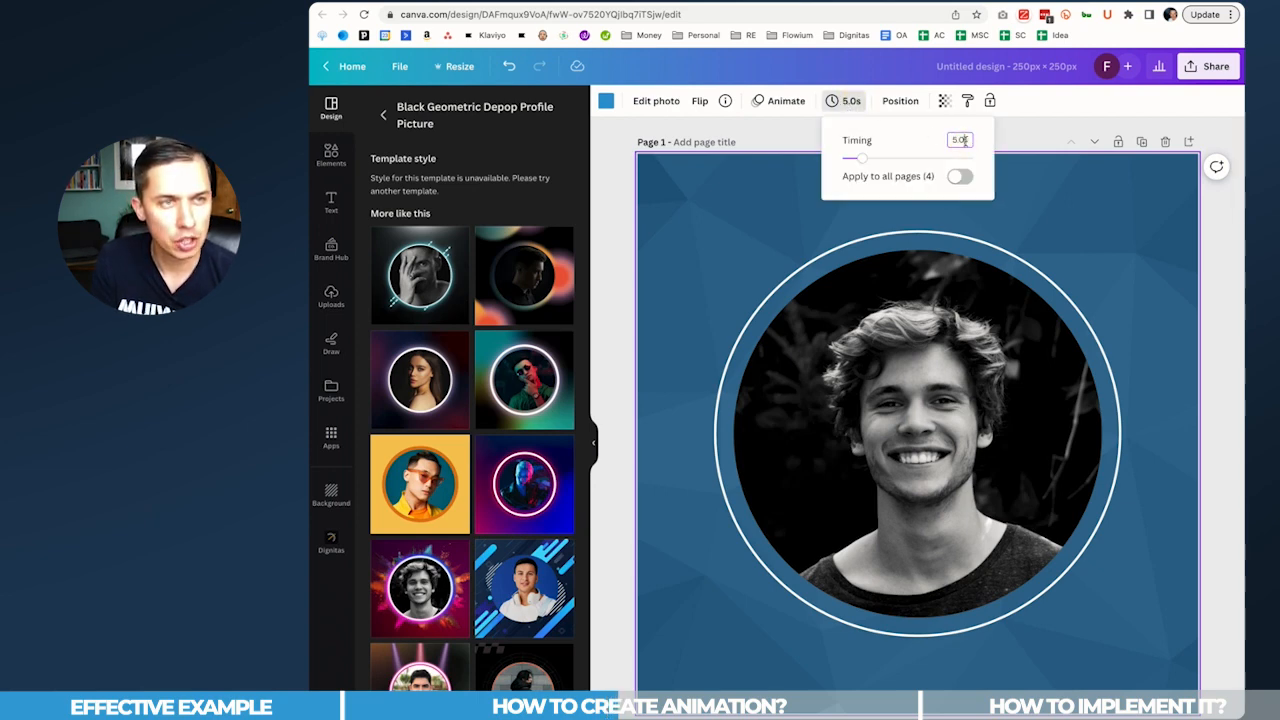
text(0)
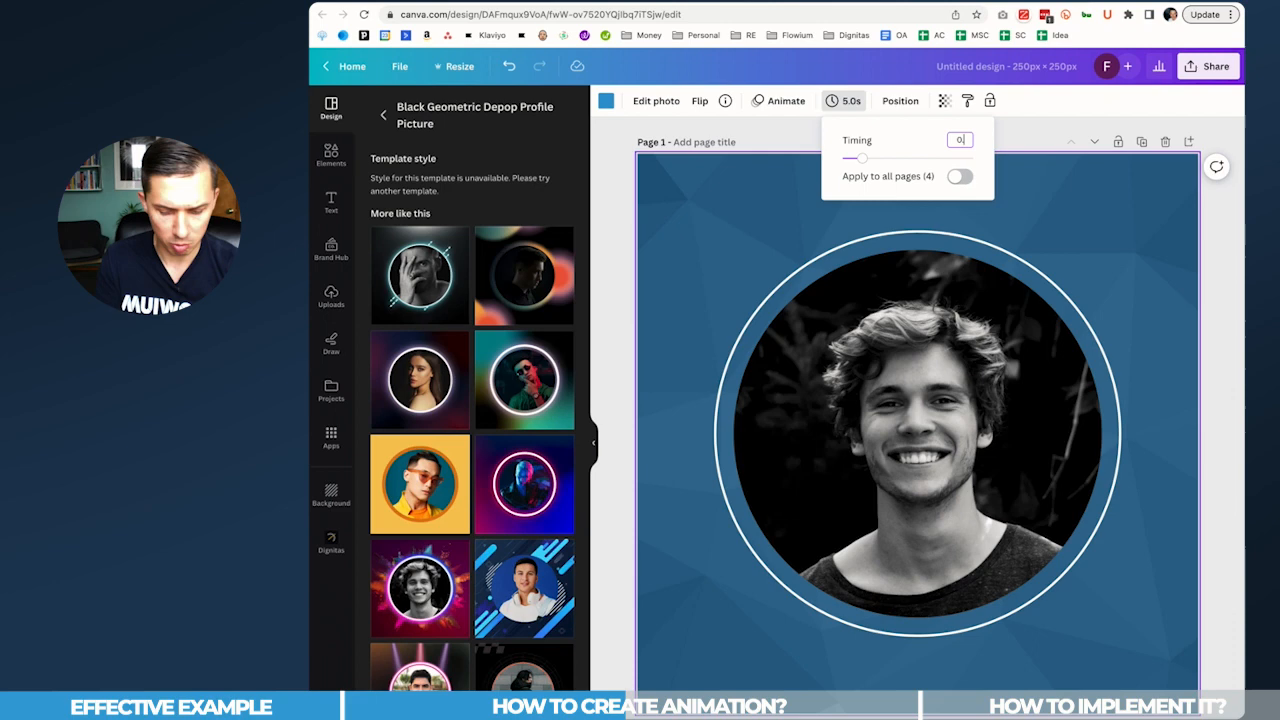
text(0.3)
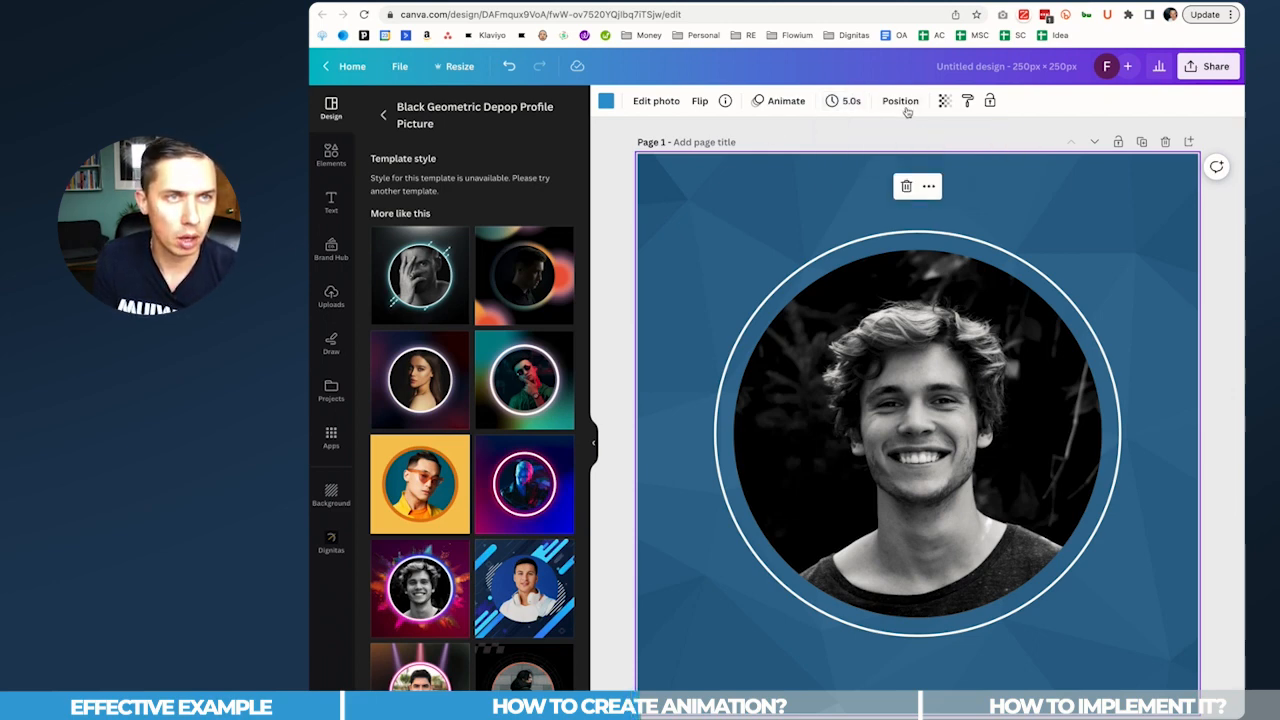
click(842, 100)
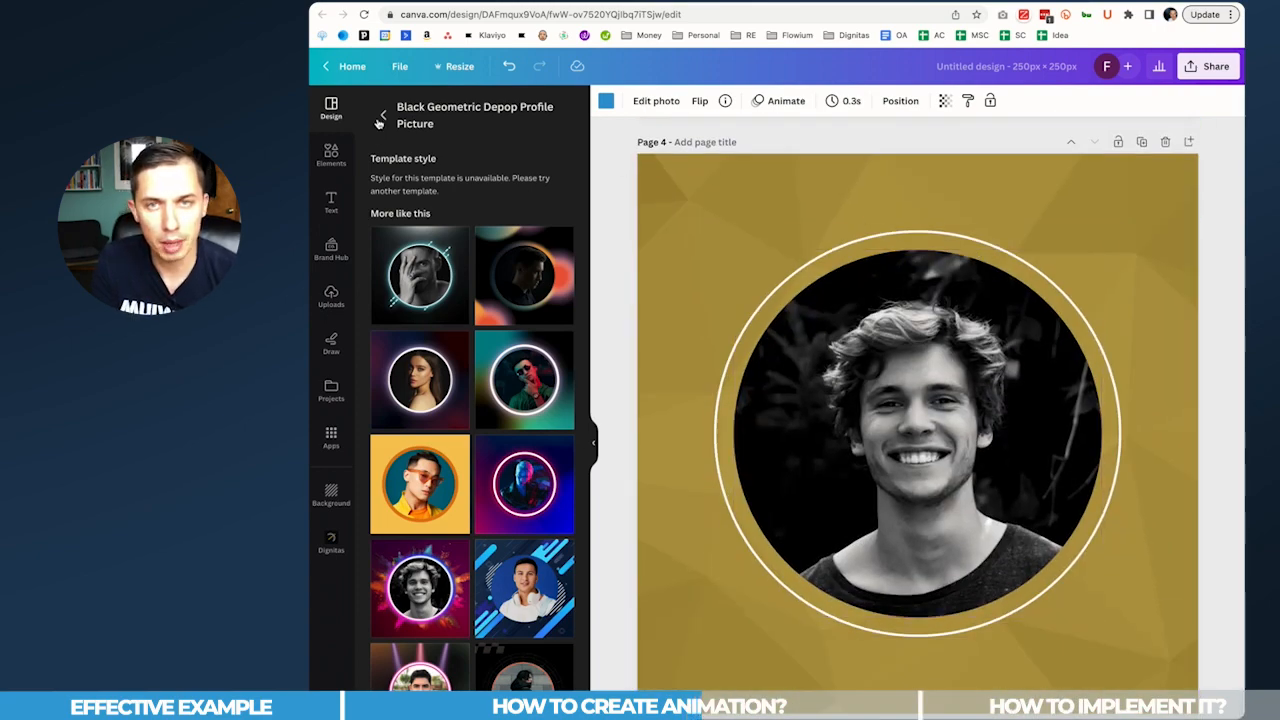
Start a new search in the design elements panel
click(450, 108)
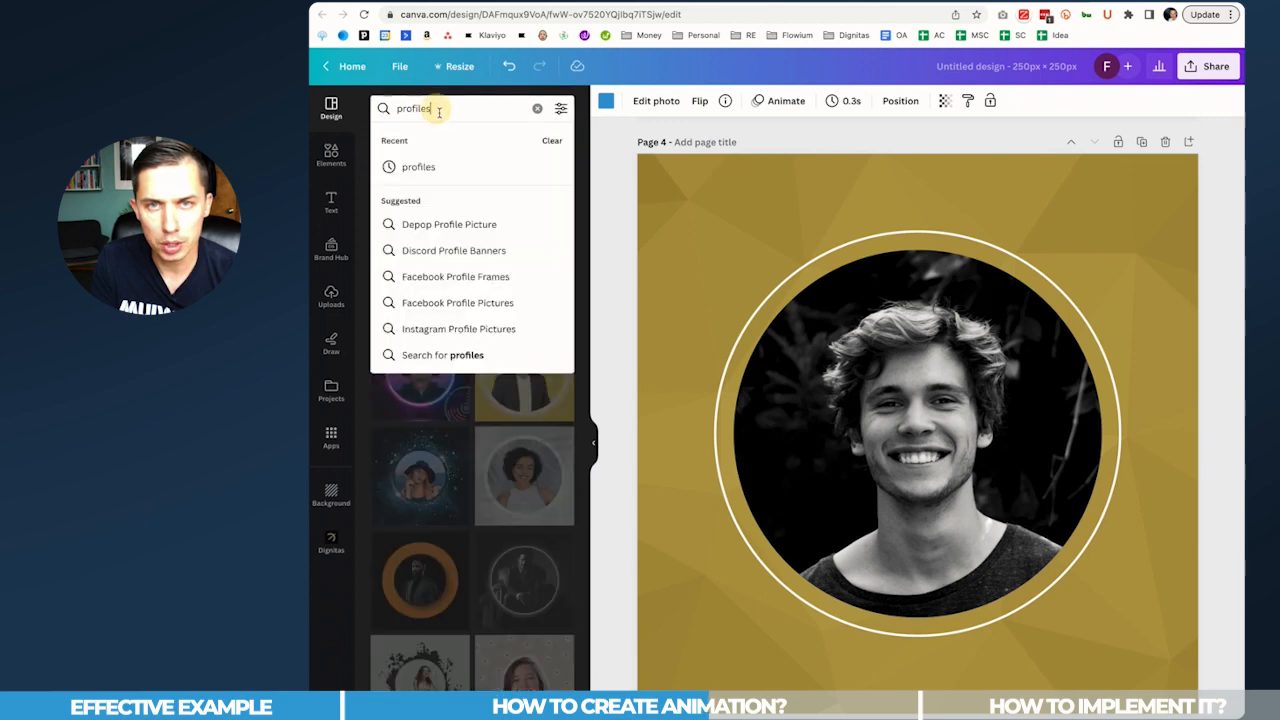
click(536, 108)
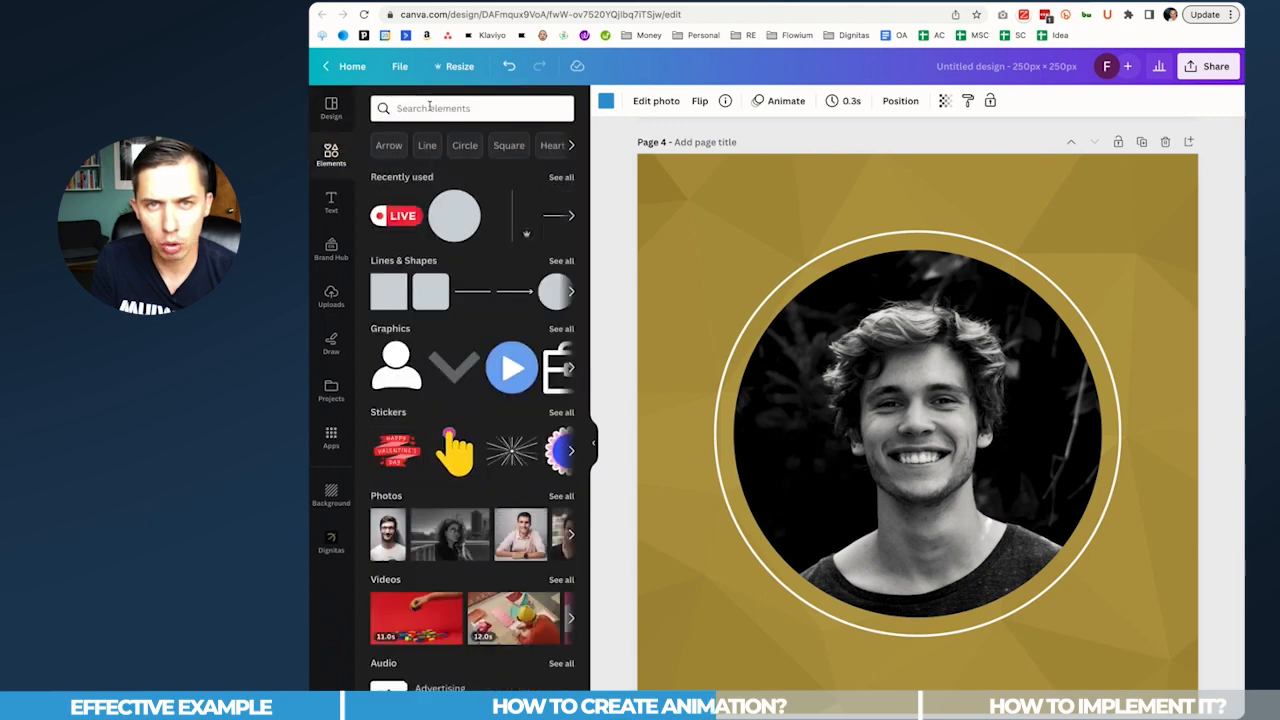
Search elements for 'animated', then play and close a full-screen preview of the design
text(l)
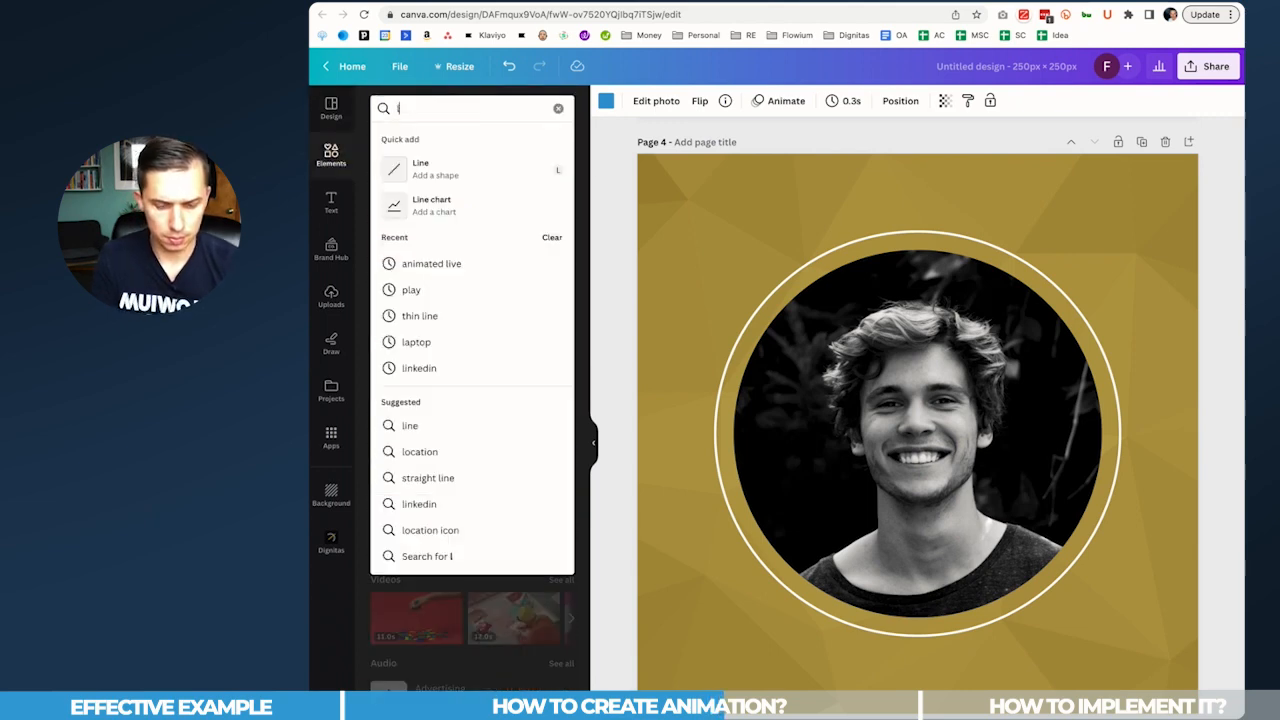
text(animated)
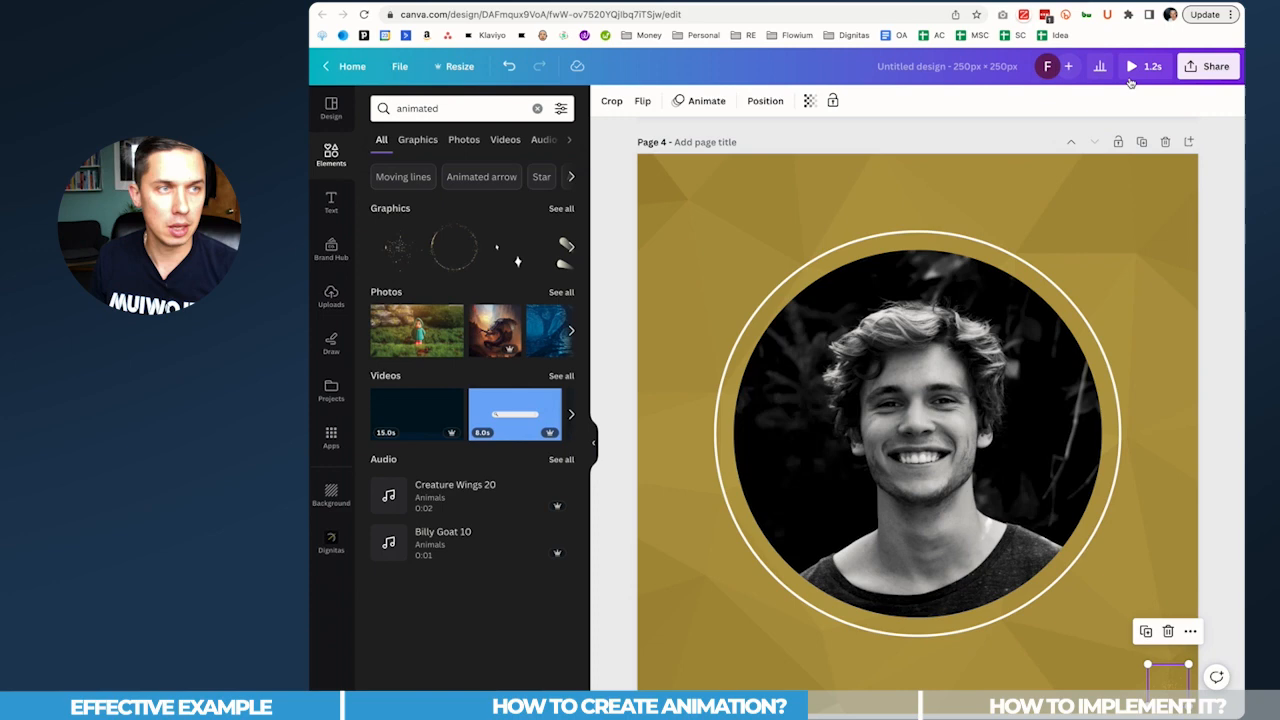
click(1132, 66)
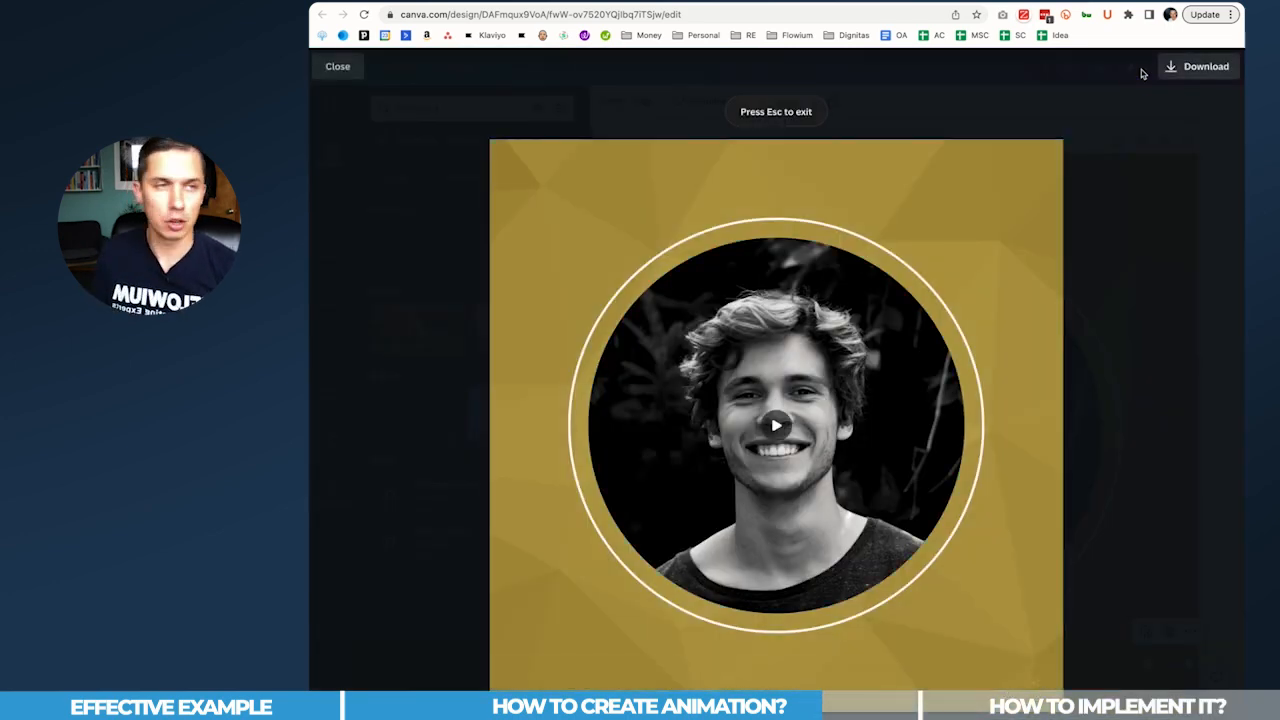
click(336, 66)
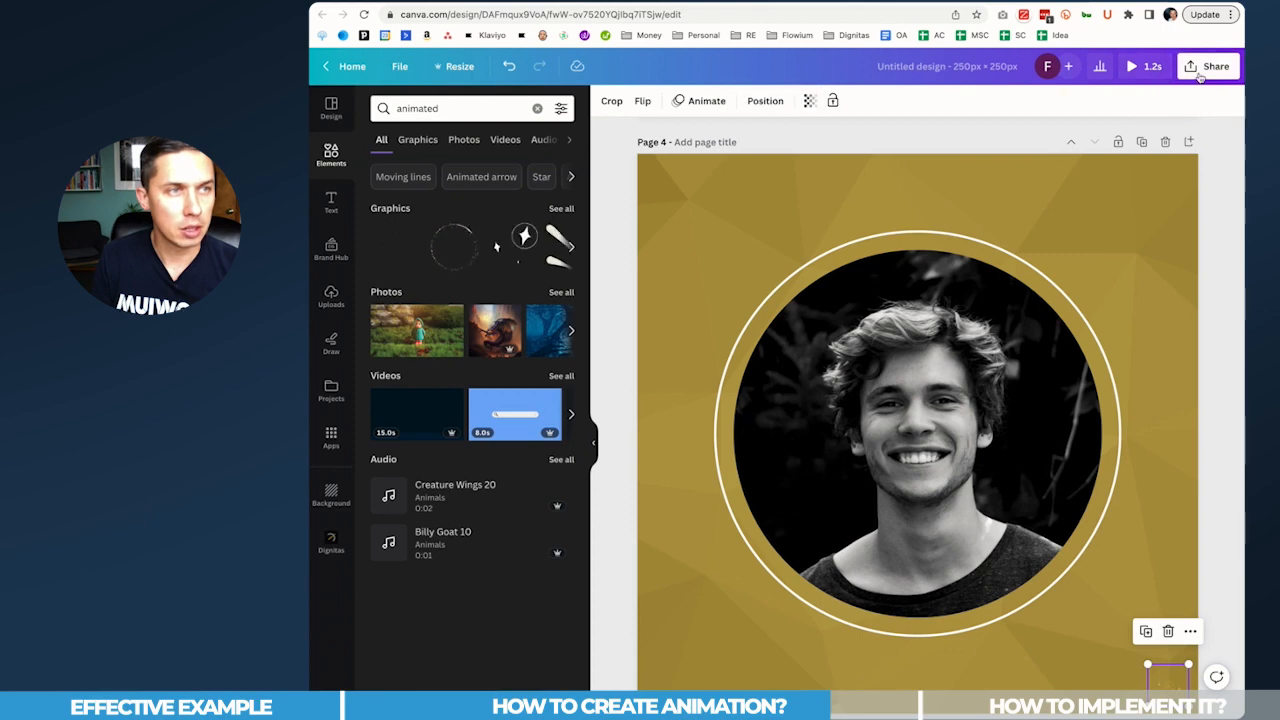
Open Share > Download and choose pages 1–4 to include
click(1204, 66)
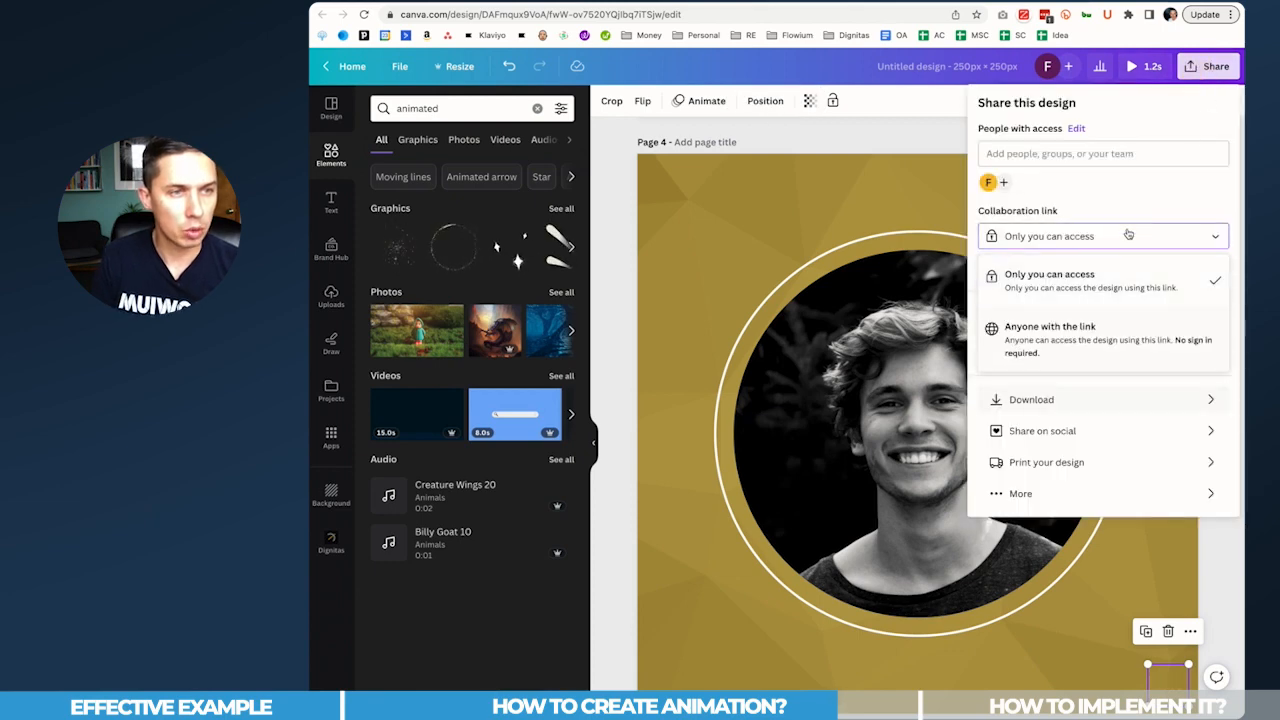
click(1032, 400)
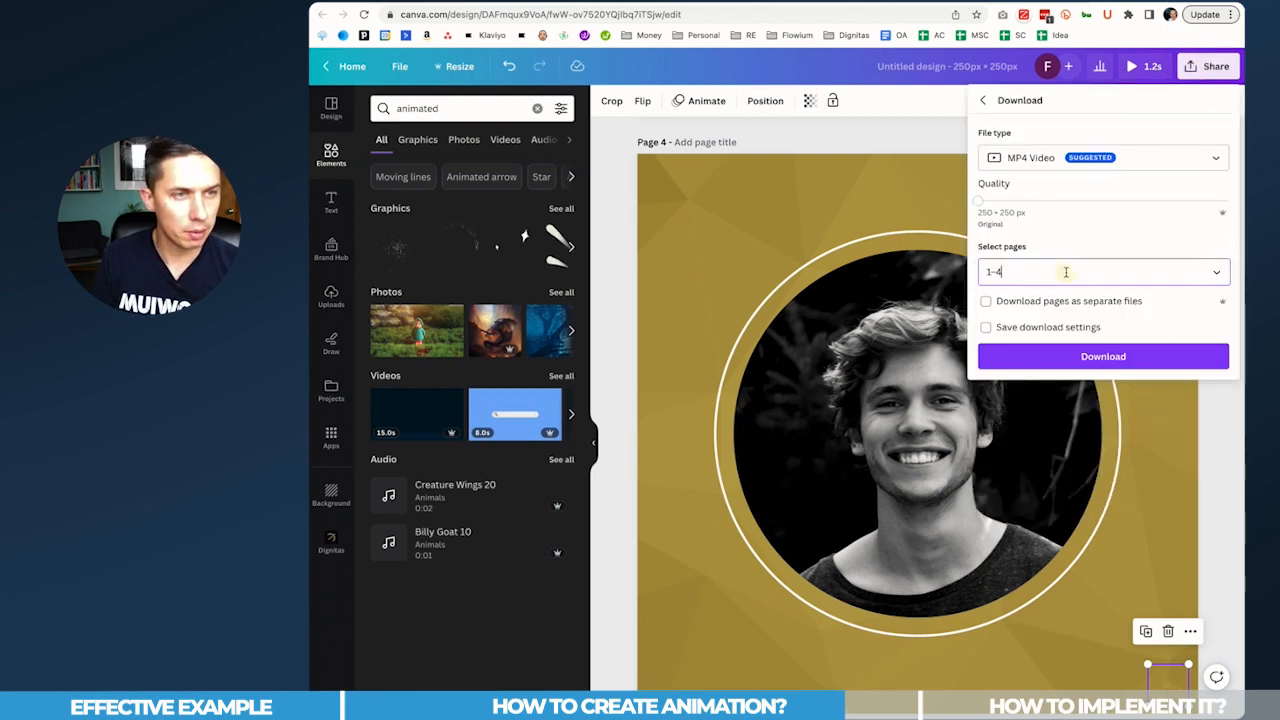
click(1102, 156)
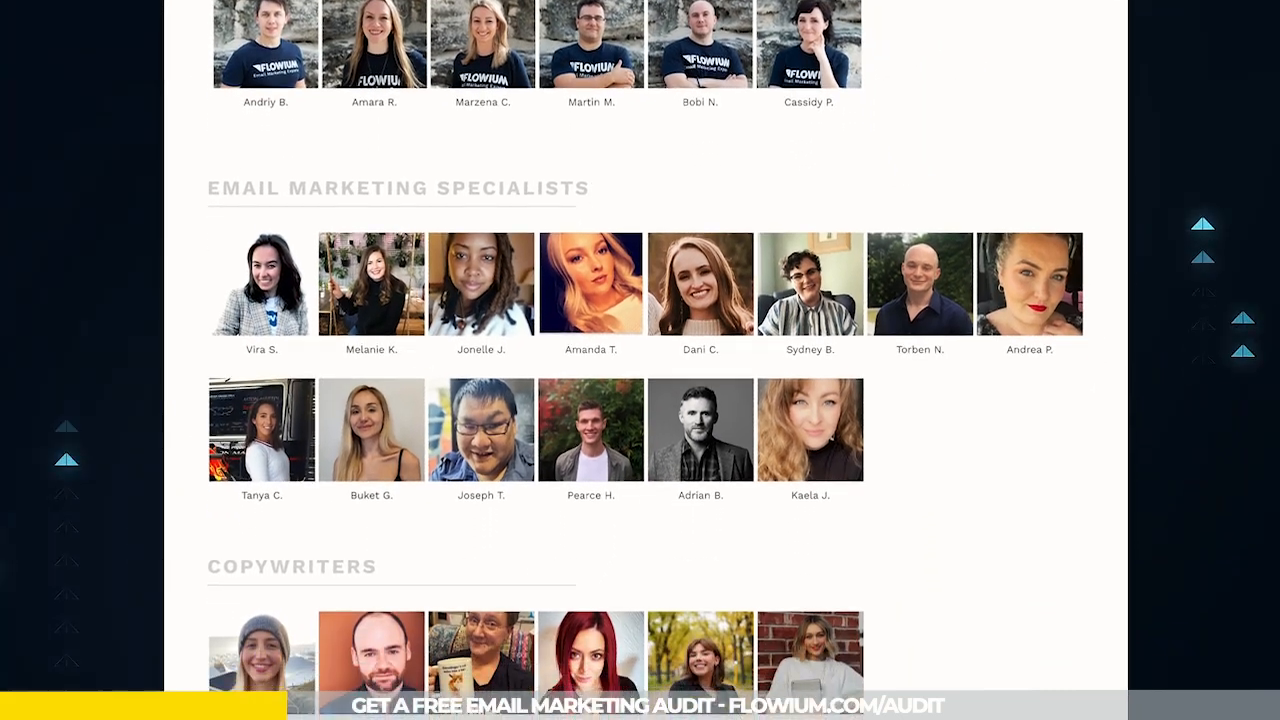
scroll(down, 3)
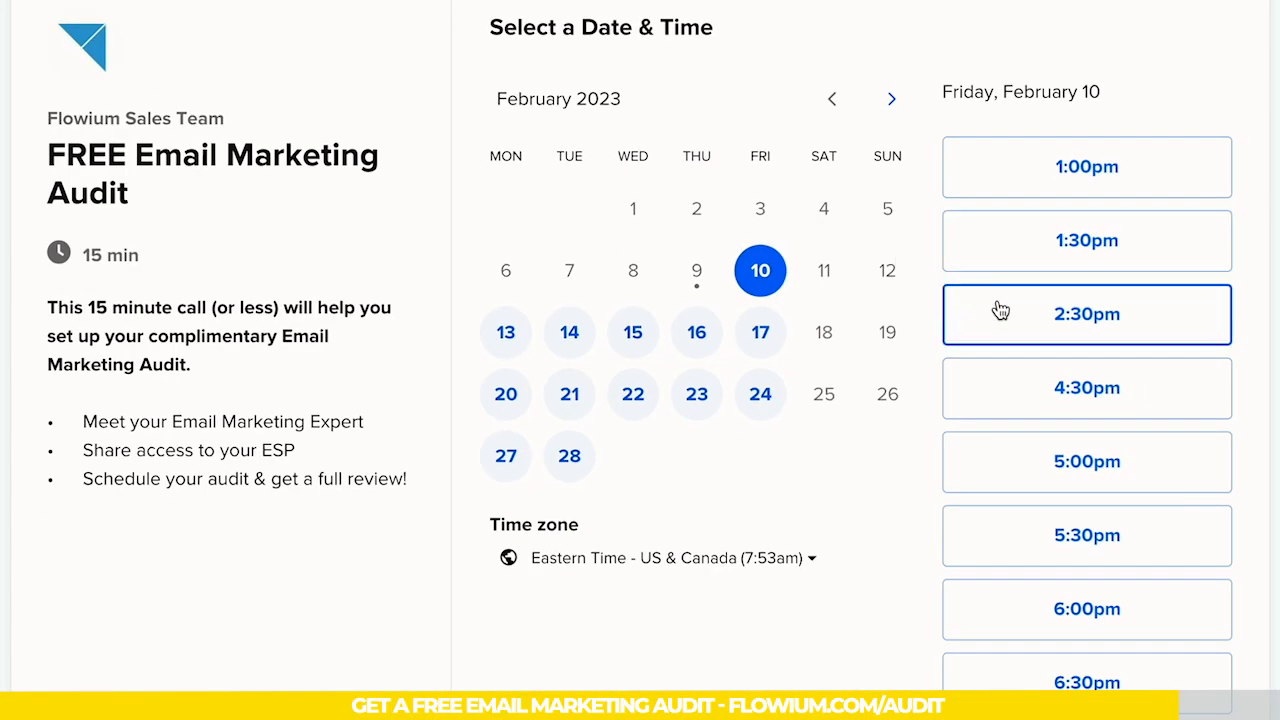
click(1012, 314)
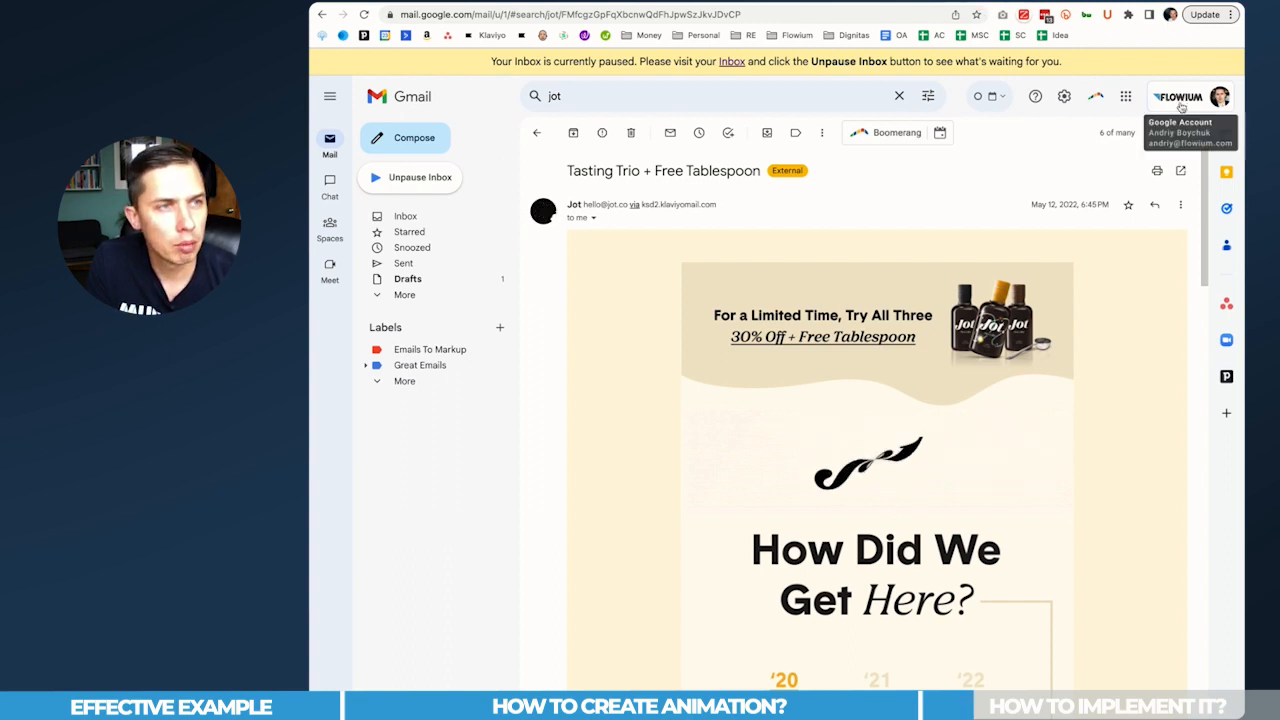
Change the Google account profile picture, uploading the downloaded animated GIF from the computer
click(1216, 96)
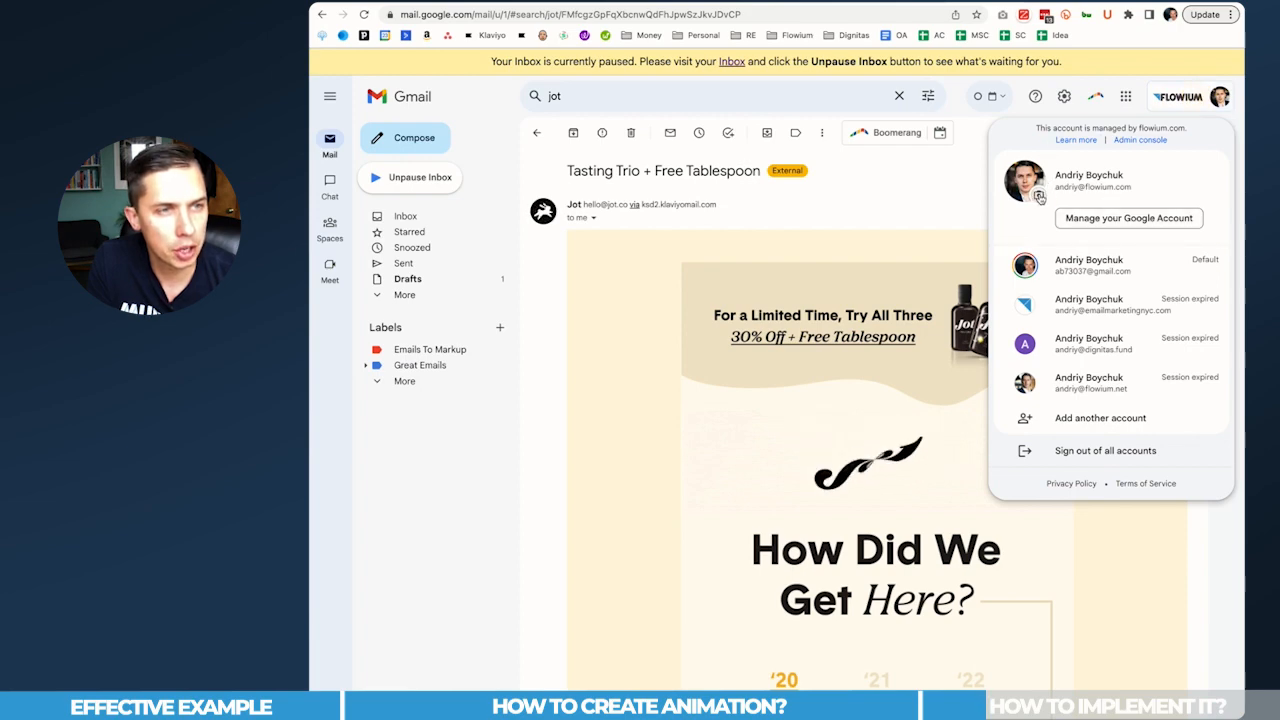
click(1038, 196)
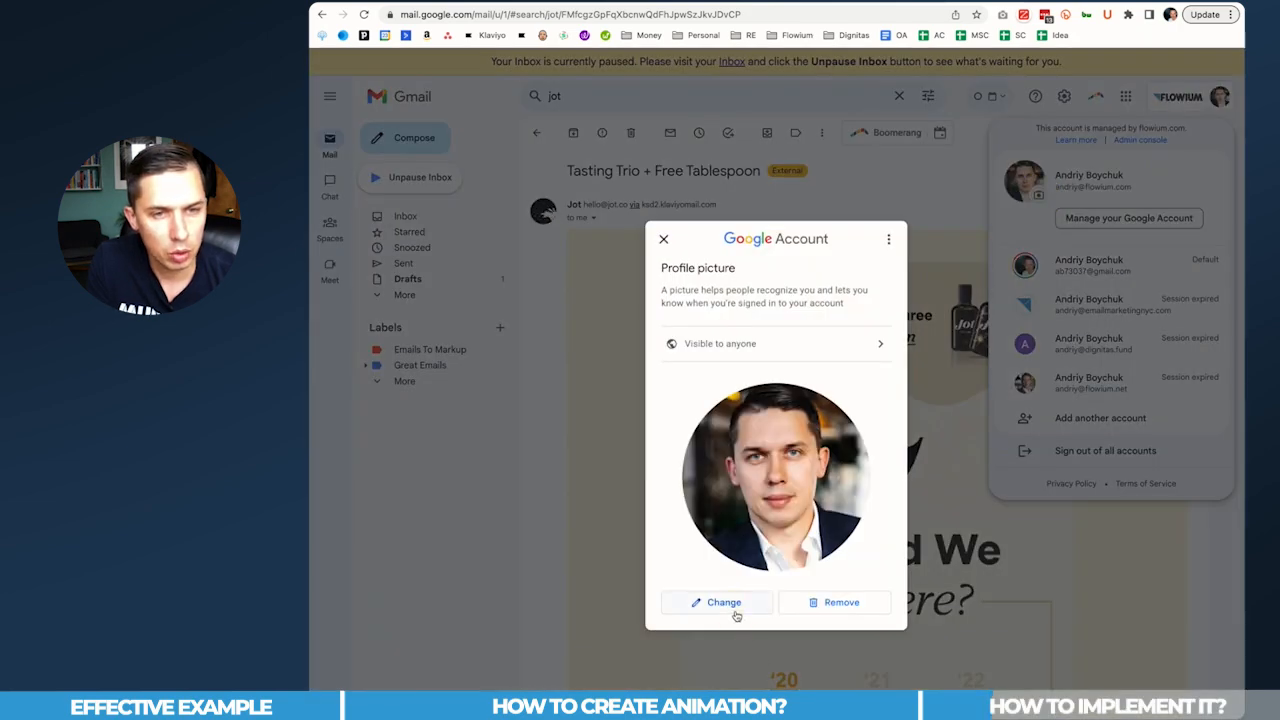
click(716, 602)
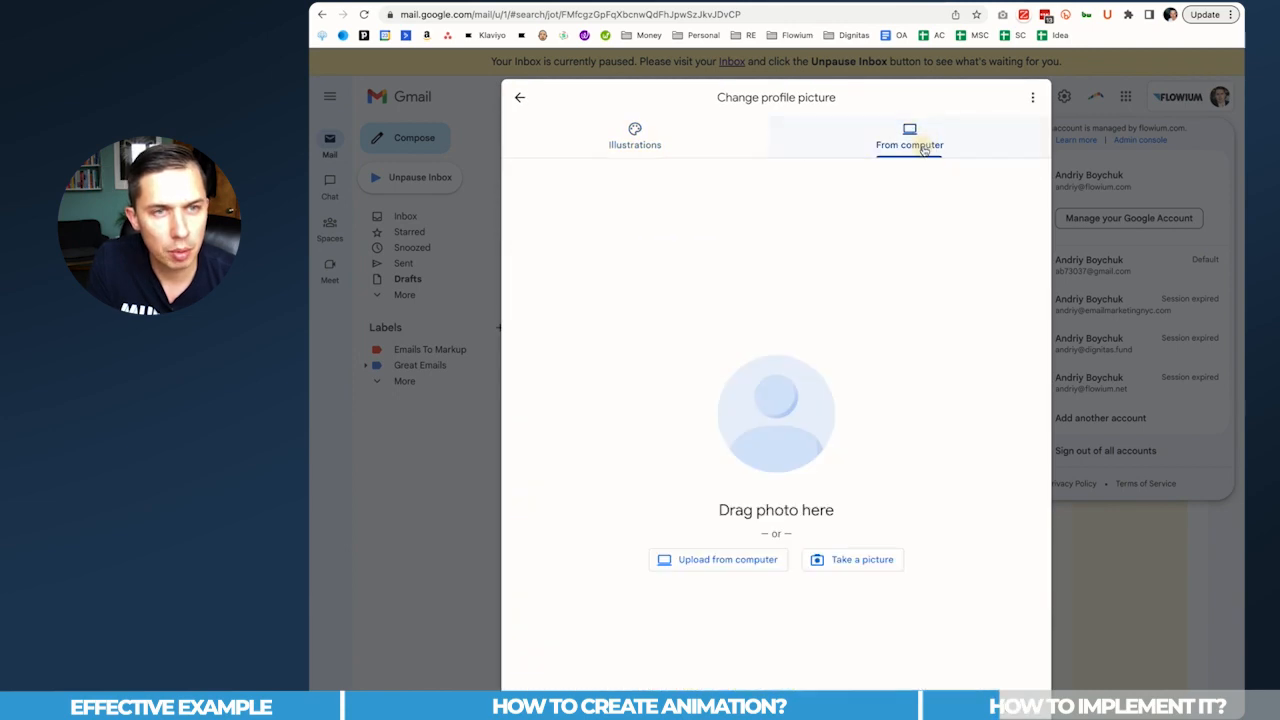
click(716, 560)
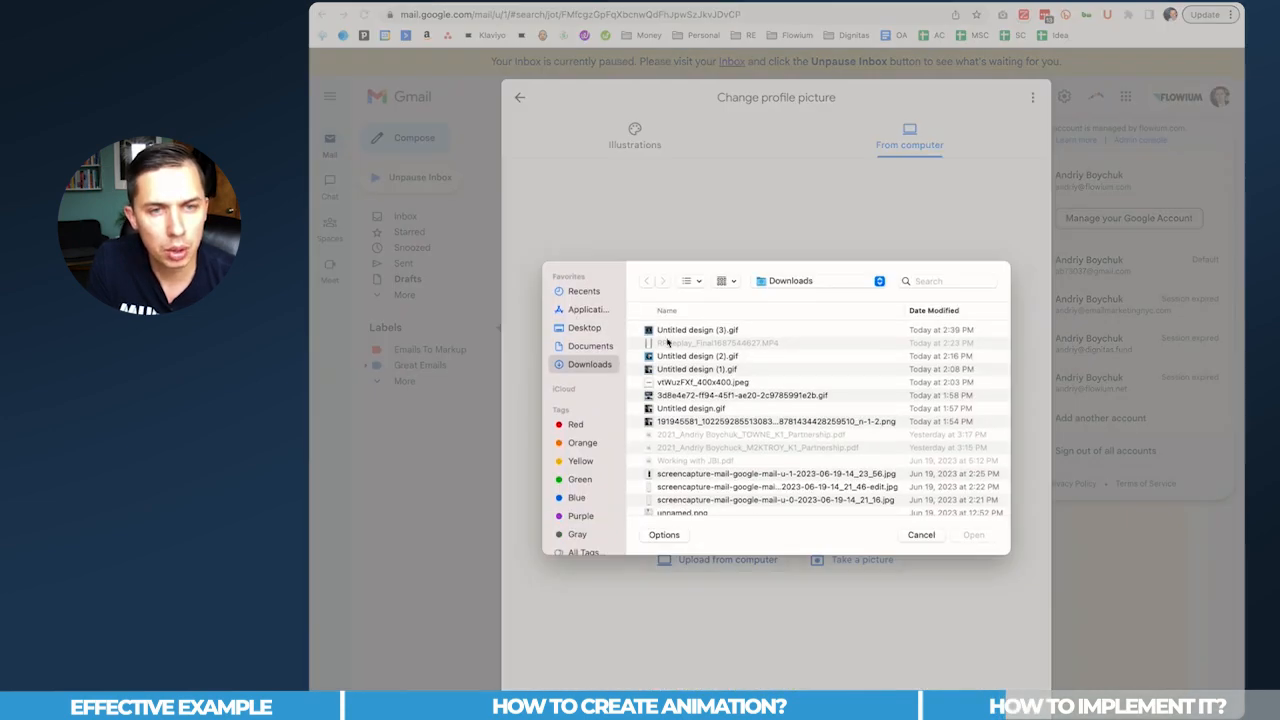
click(920, 536)
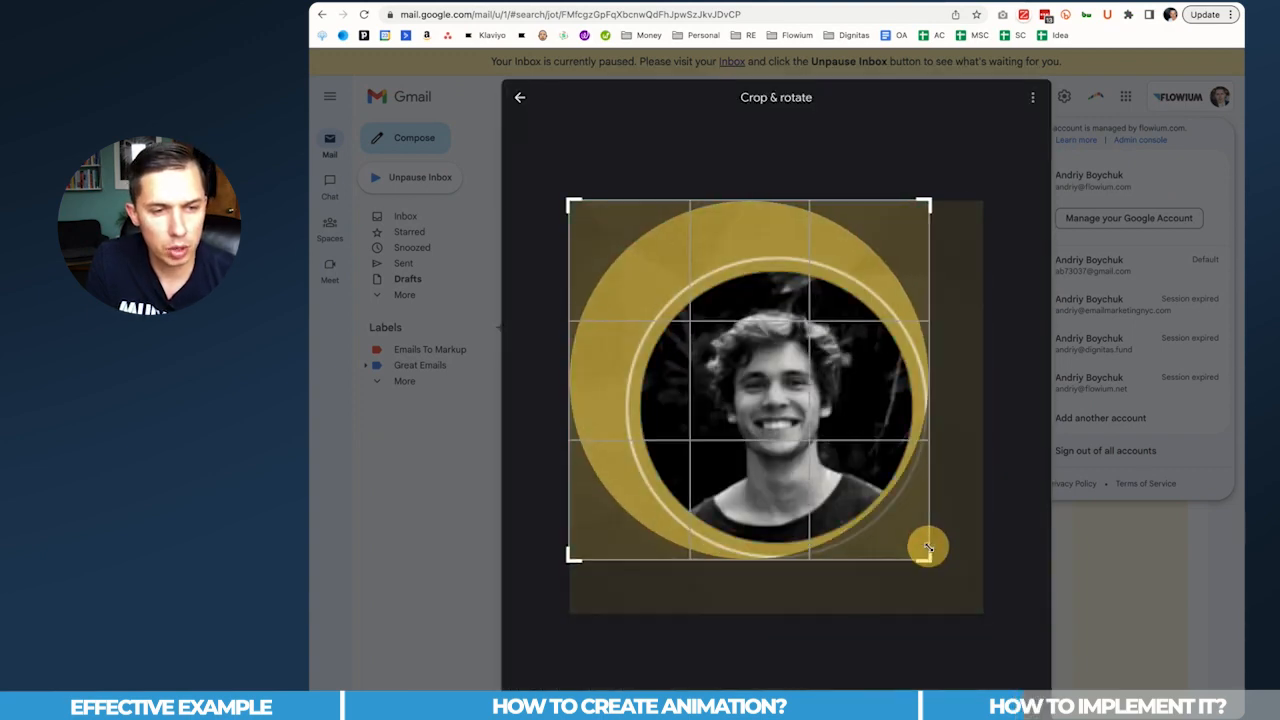
Drag the crop handles so the frame tightly encloses the ringed circular portrait
drag(928, 548, 940, 564)
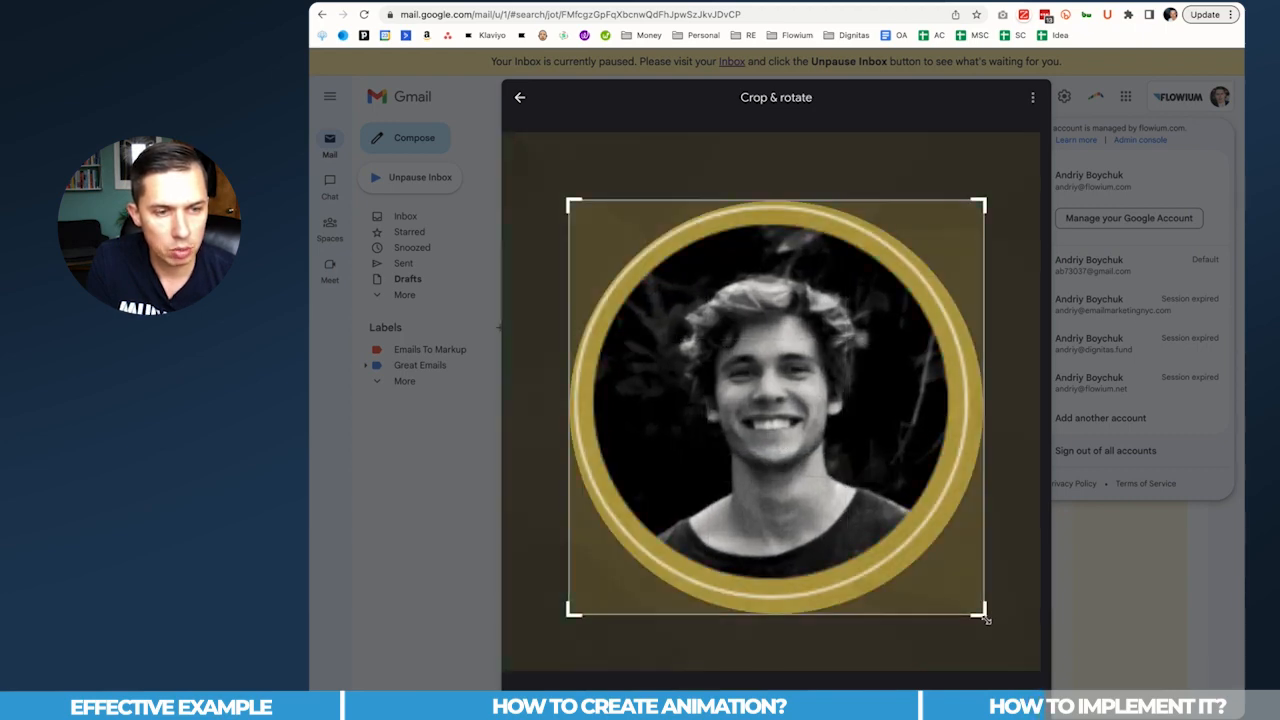
drag(982, 610, 968, 600)
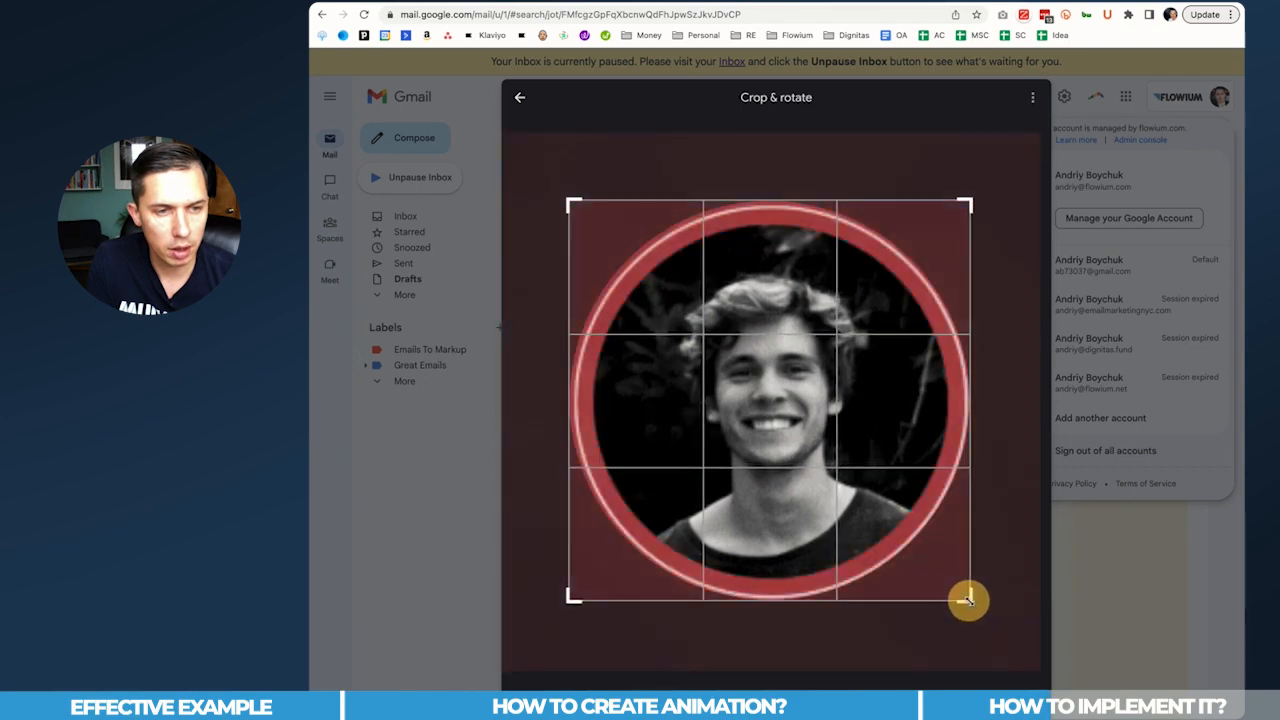
drag(968, 600, 572, 206)
text(f)
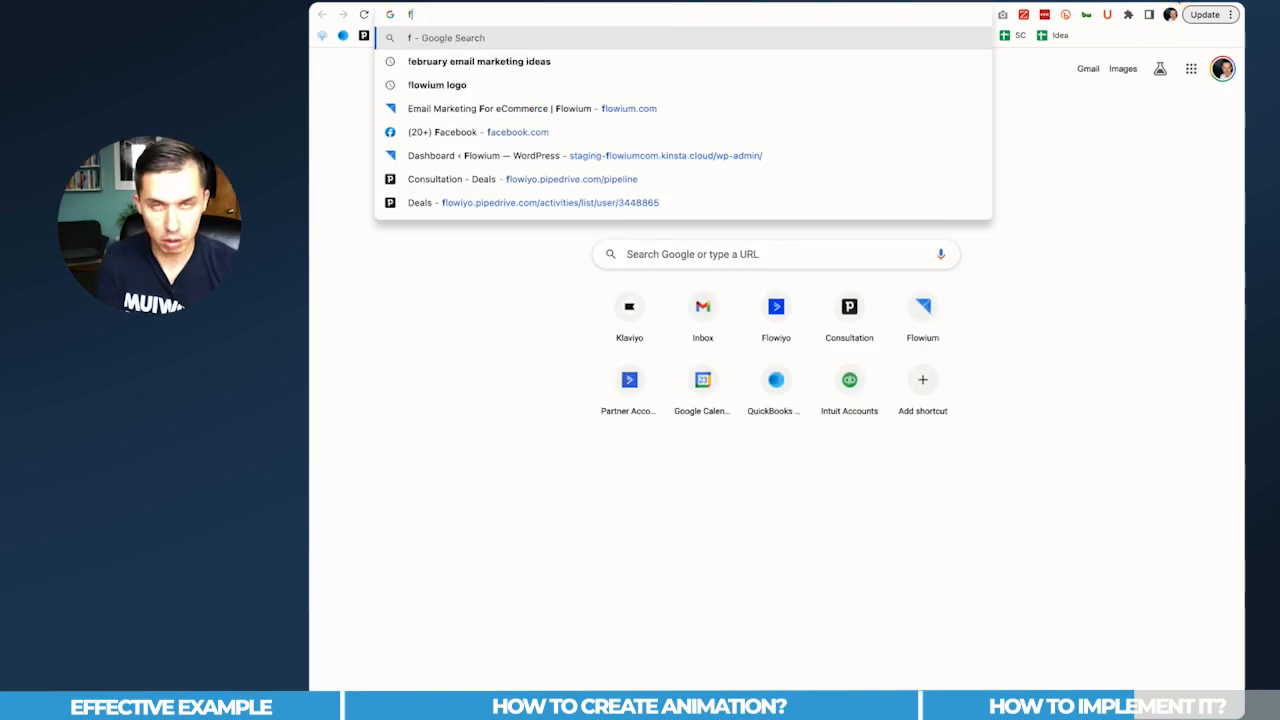
Search 'gravatar image size', reach Gravatar's Create your Gravatar page and choose Log in
text(gravatar image size)
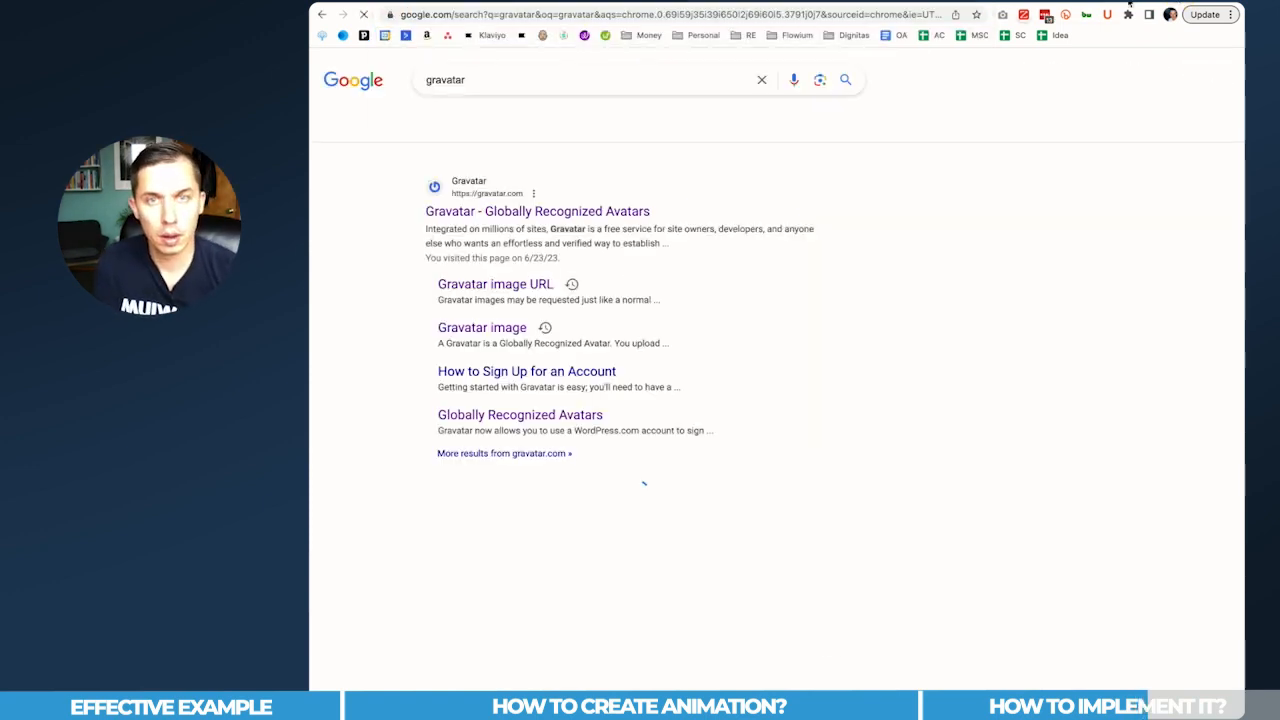
click(536, 212)
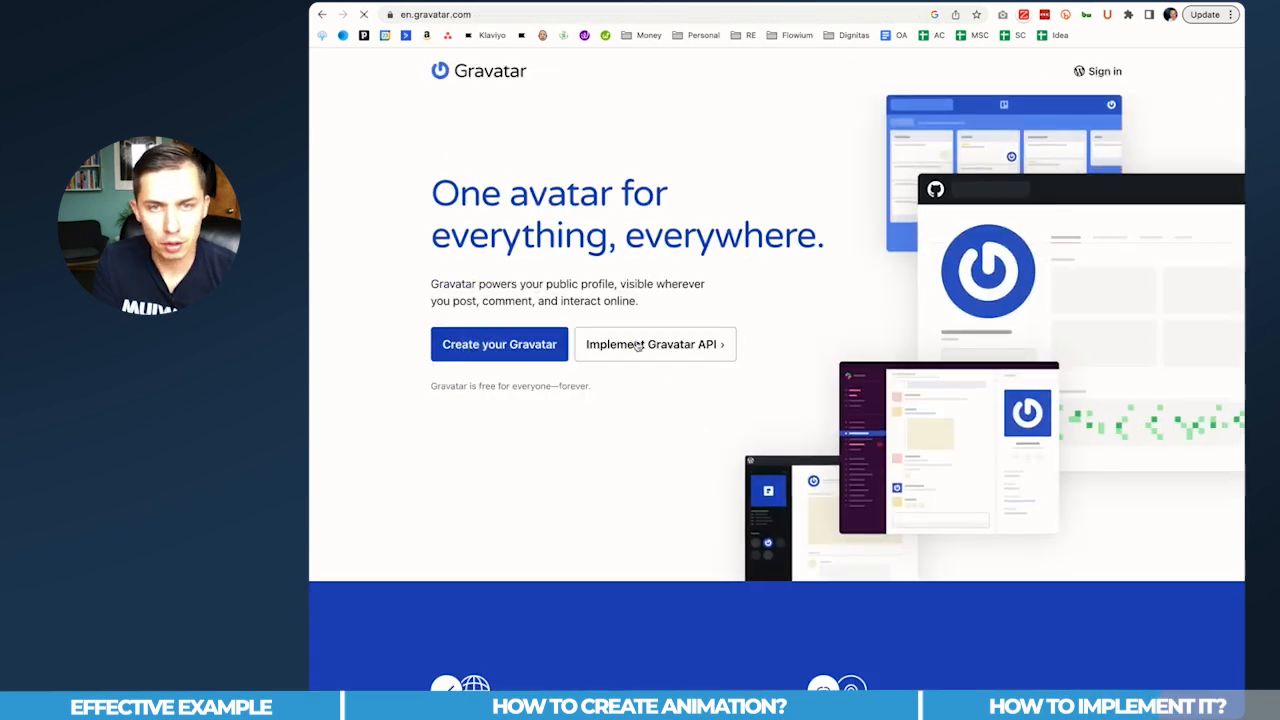
click(500, 344)
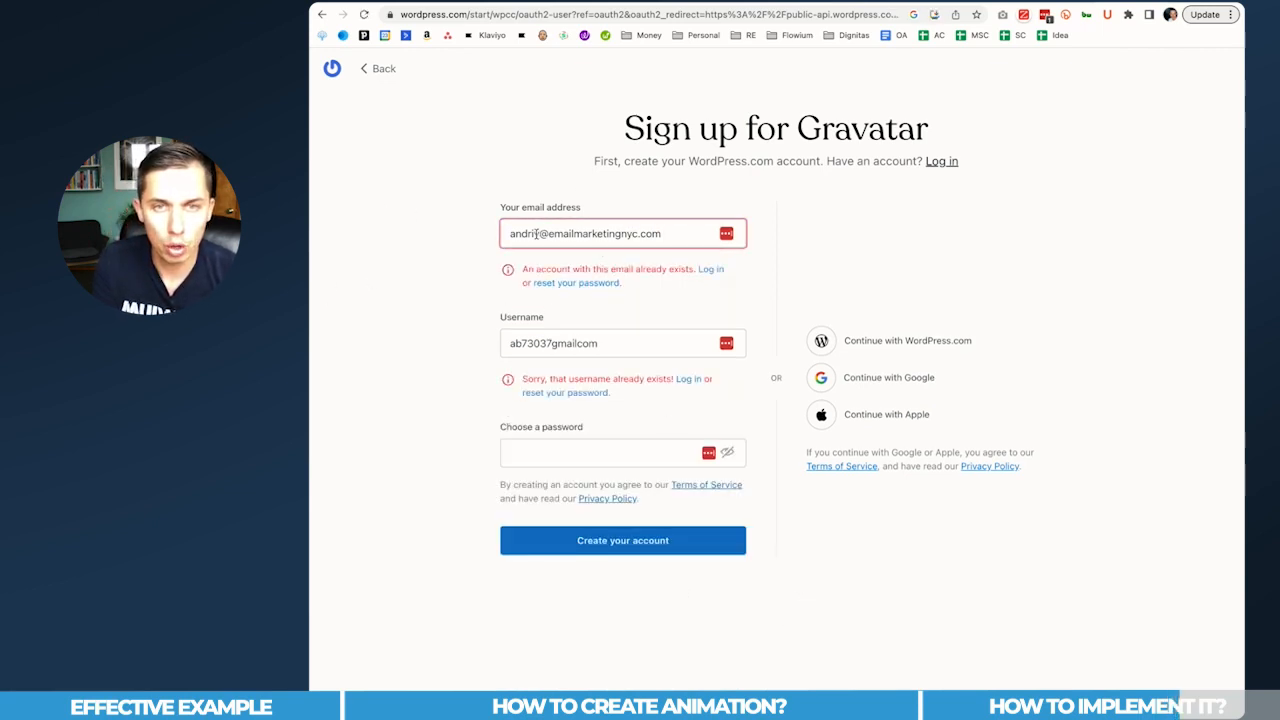
click(612, 232)
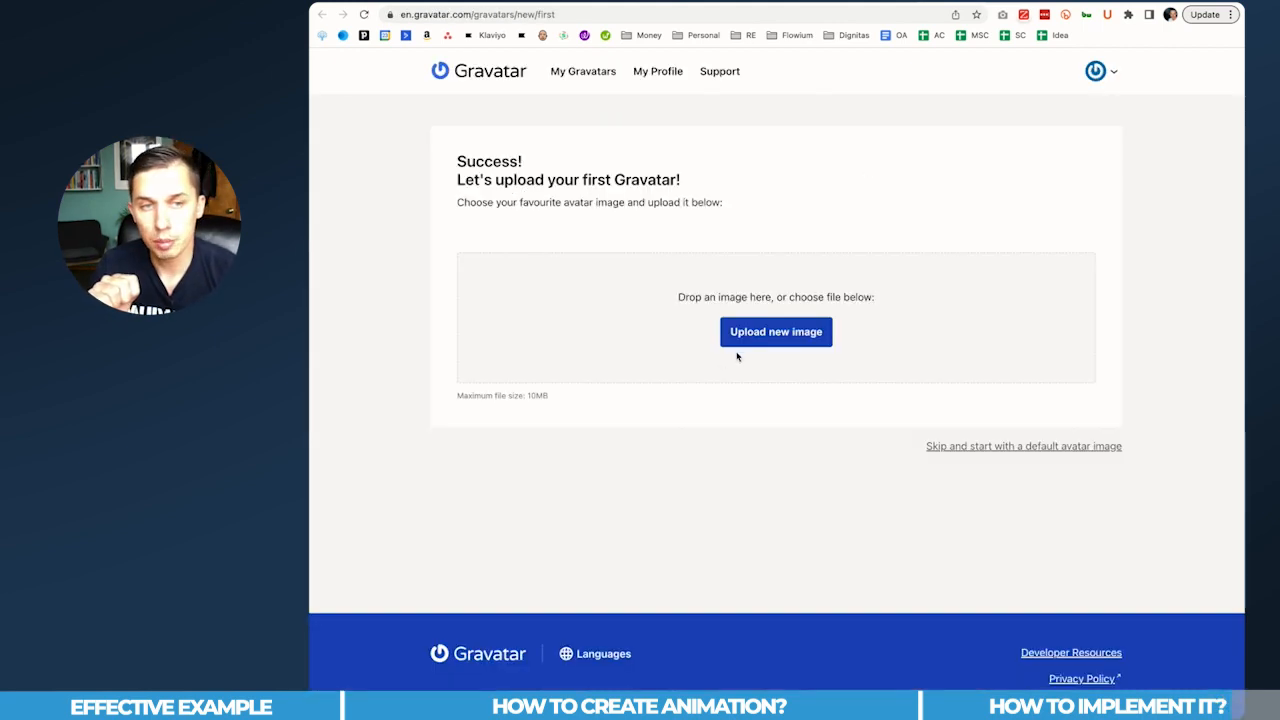
Upload Untitled design (3).gif from Downloads as the new Gravatar image
click(776, 332)
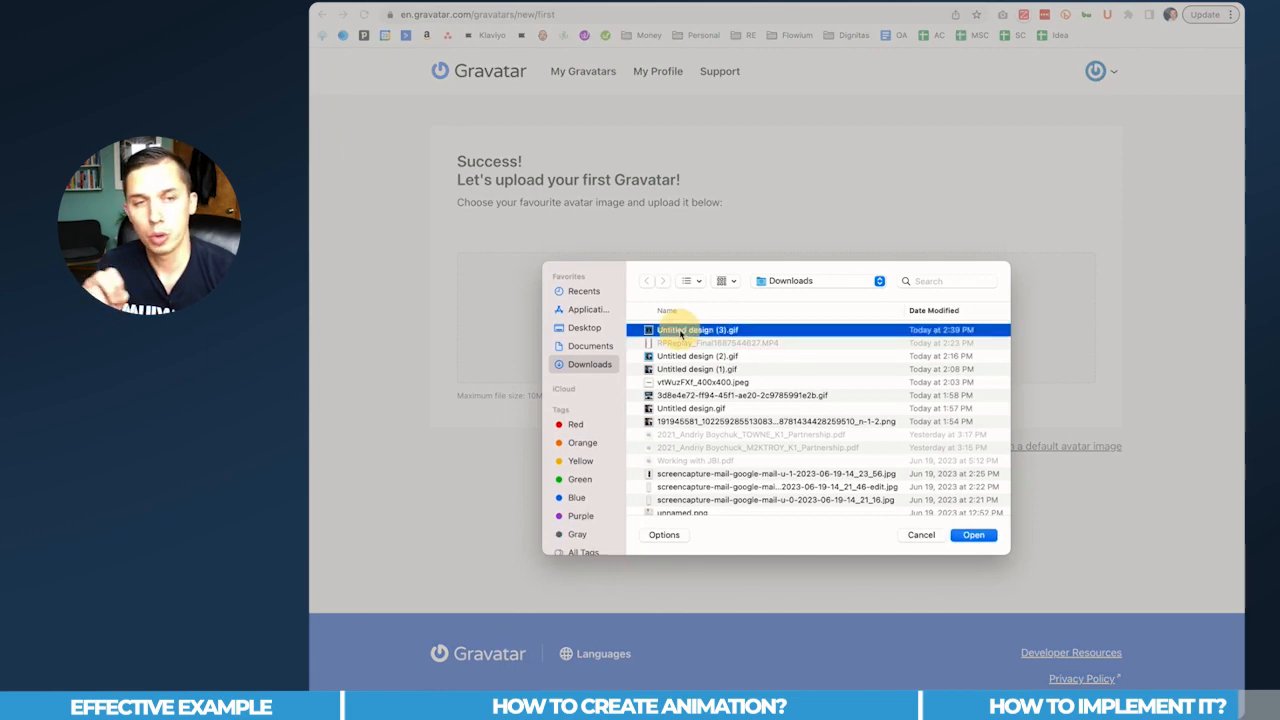
click(974, 536)
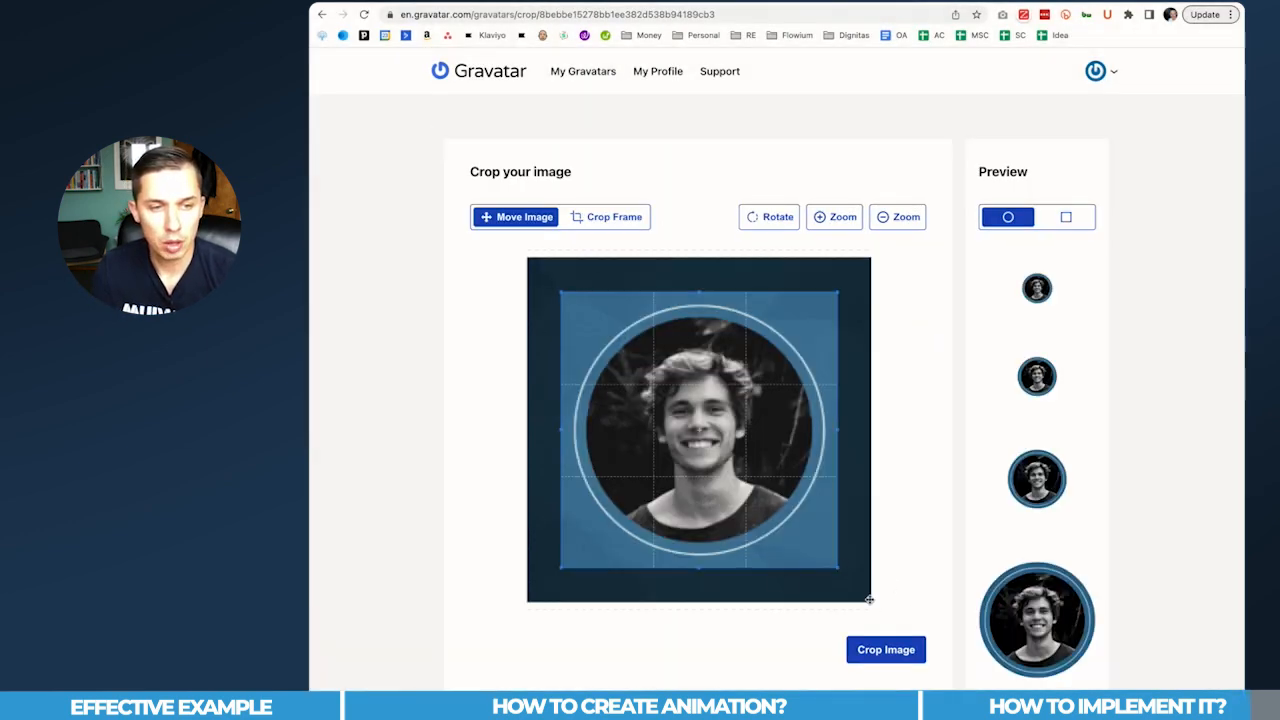
Accept the crop, rate the avatar G, and check it in the Email Checker
click(886, 648)
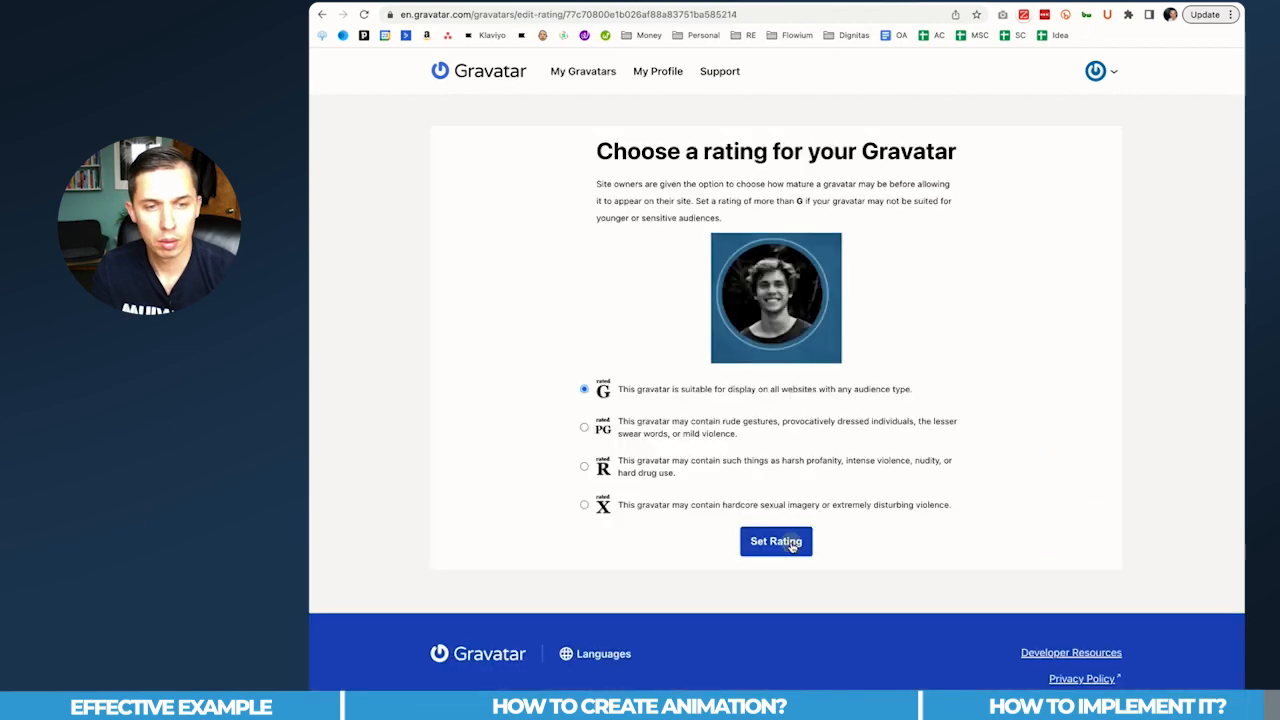
click(776, 540)
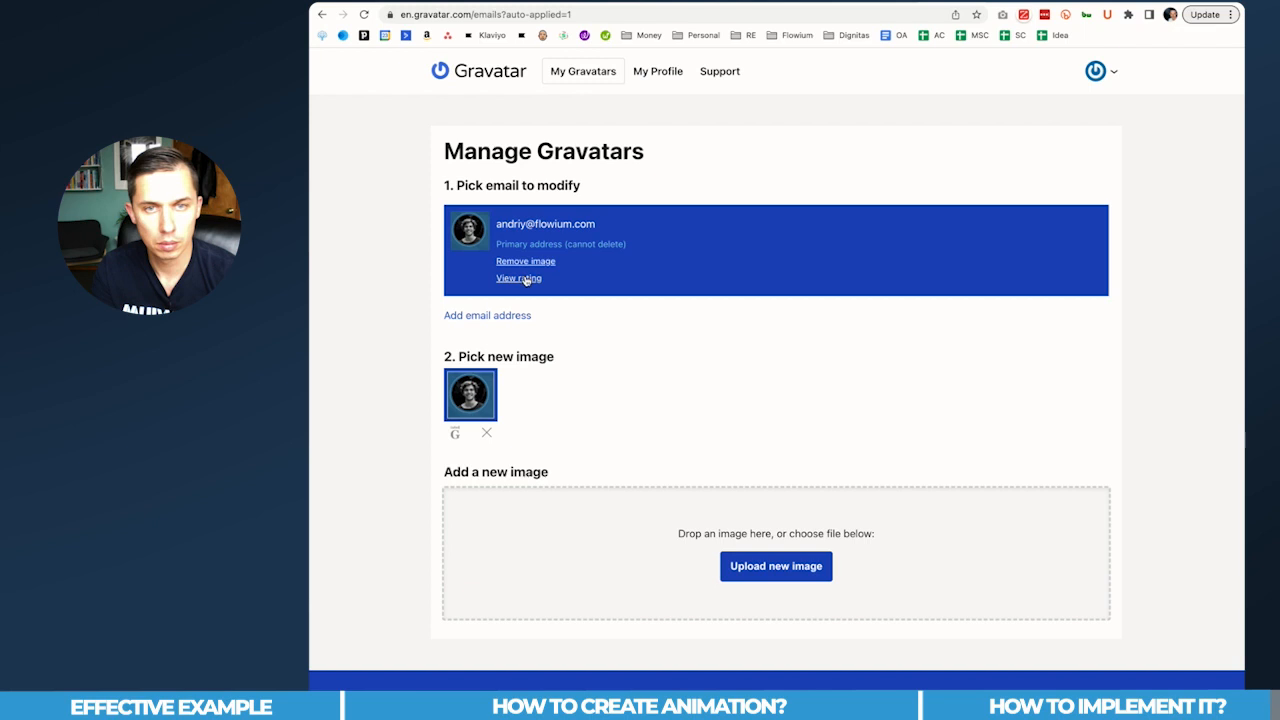
click(516, 278)
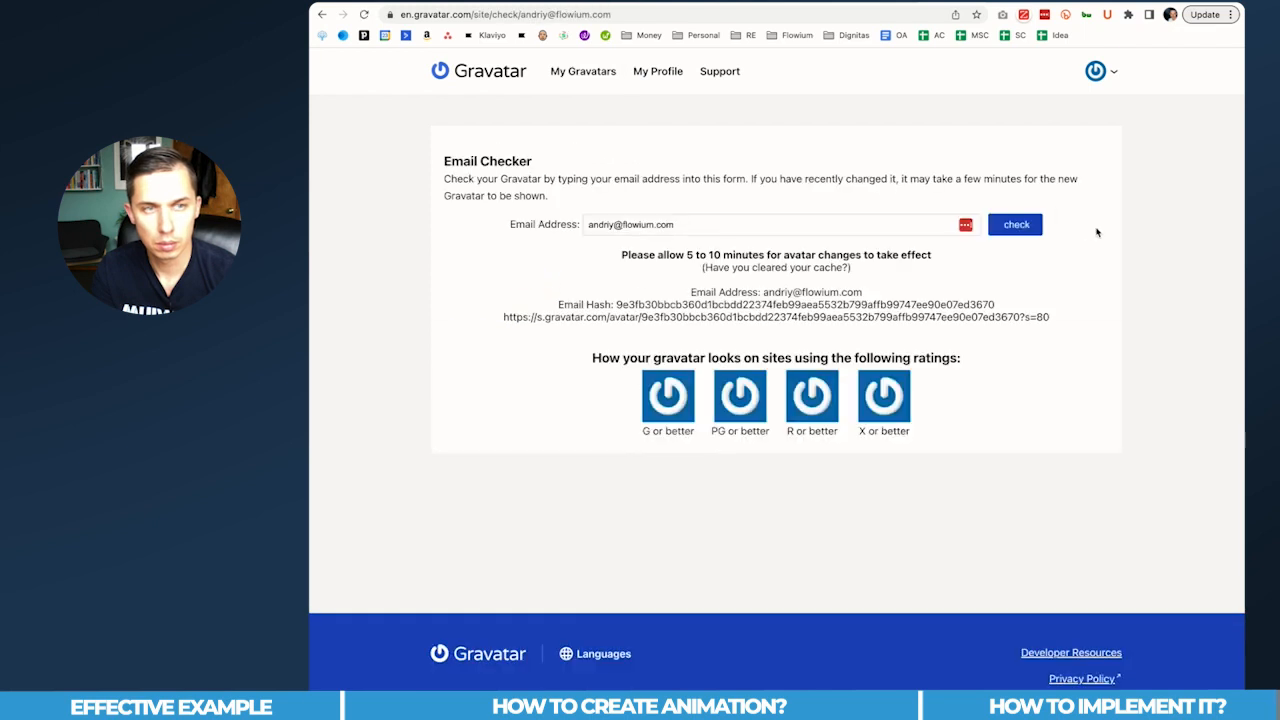